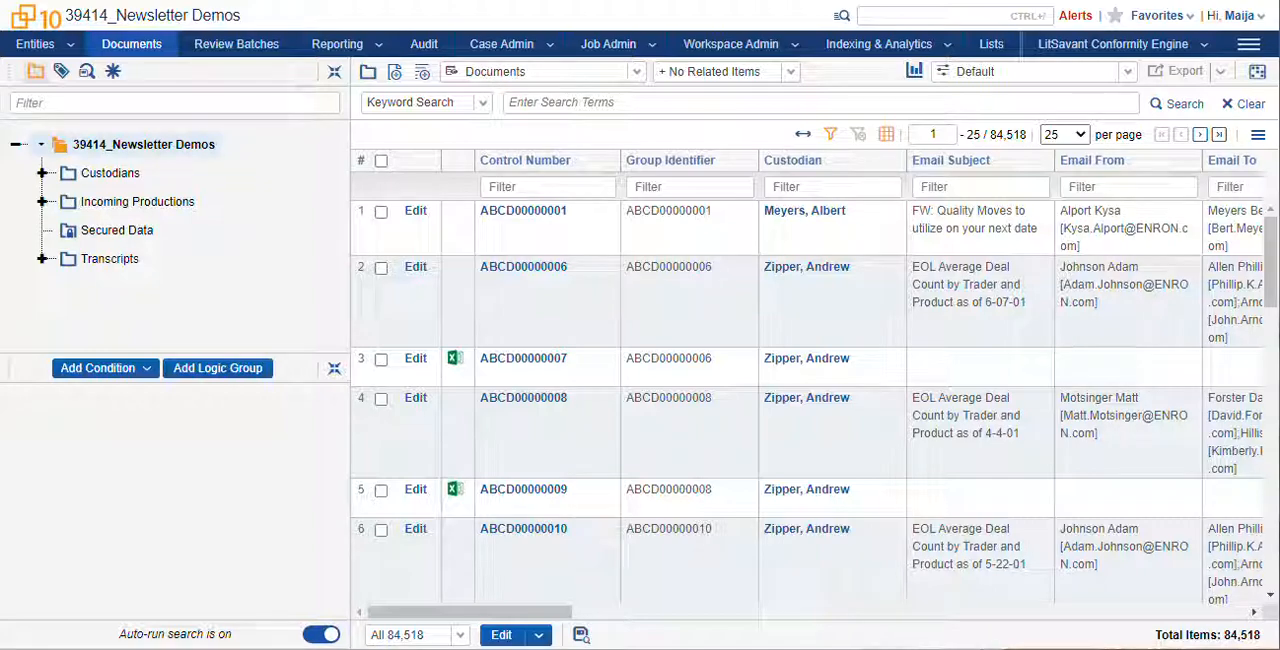
{"action": "mouse_move", "coordinate": [258, 191]}
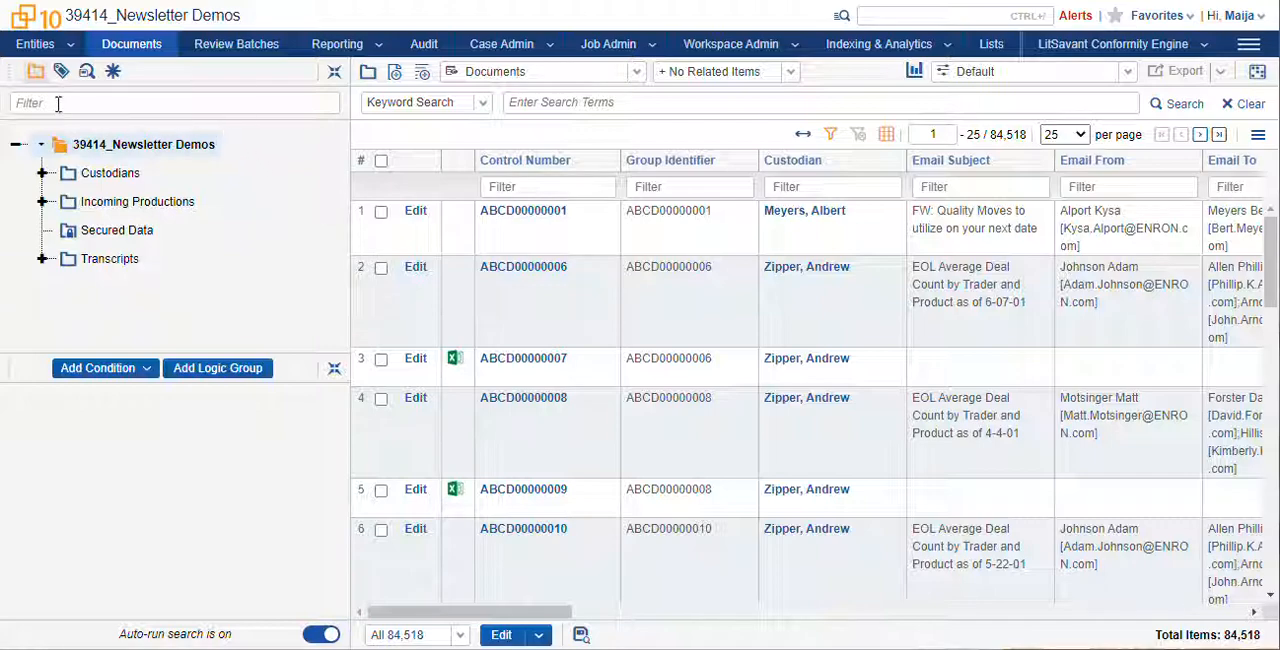
{"action": "mouse_move", "coordinate": [36, 71]}
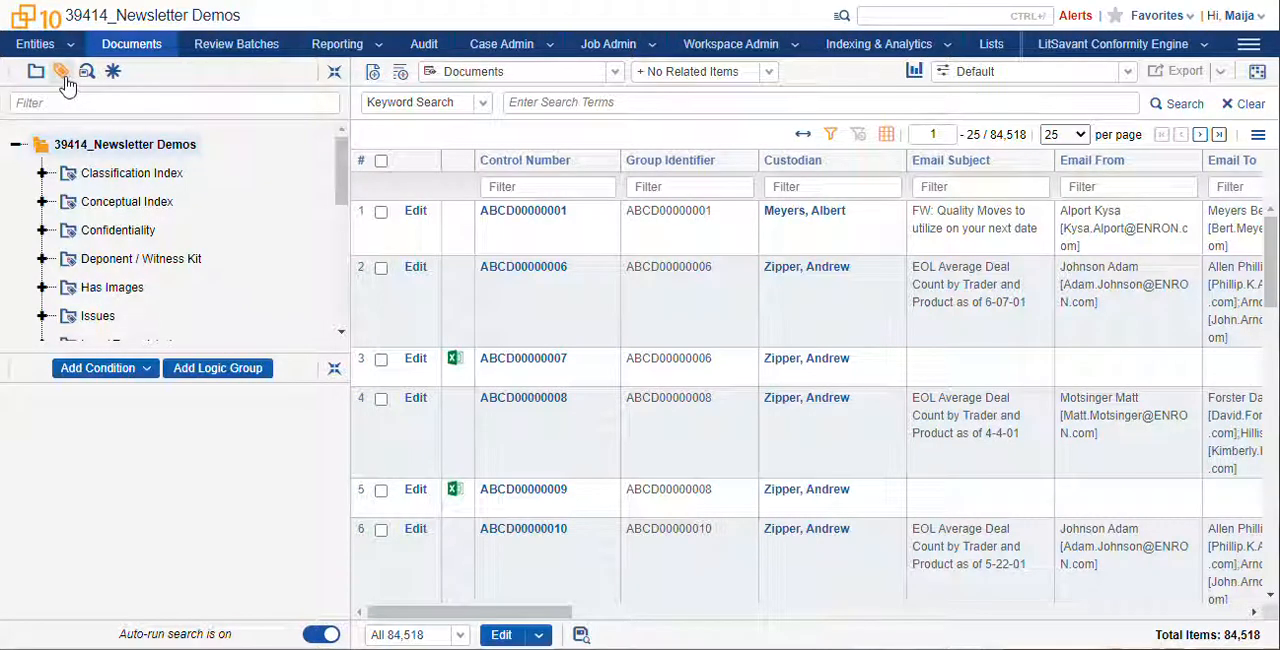
{"action": "mouse_move", "coordinate": [61, 71]}
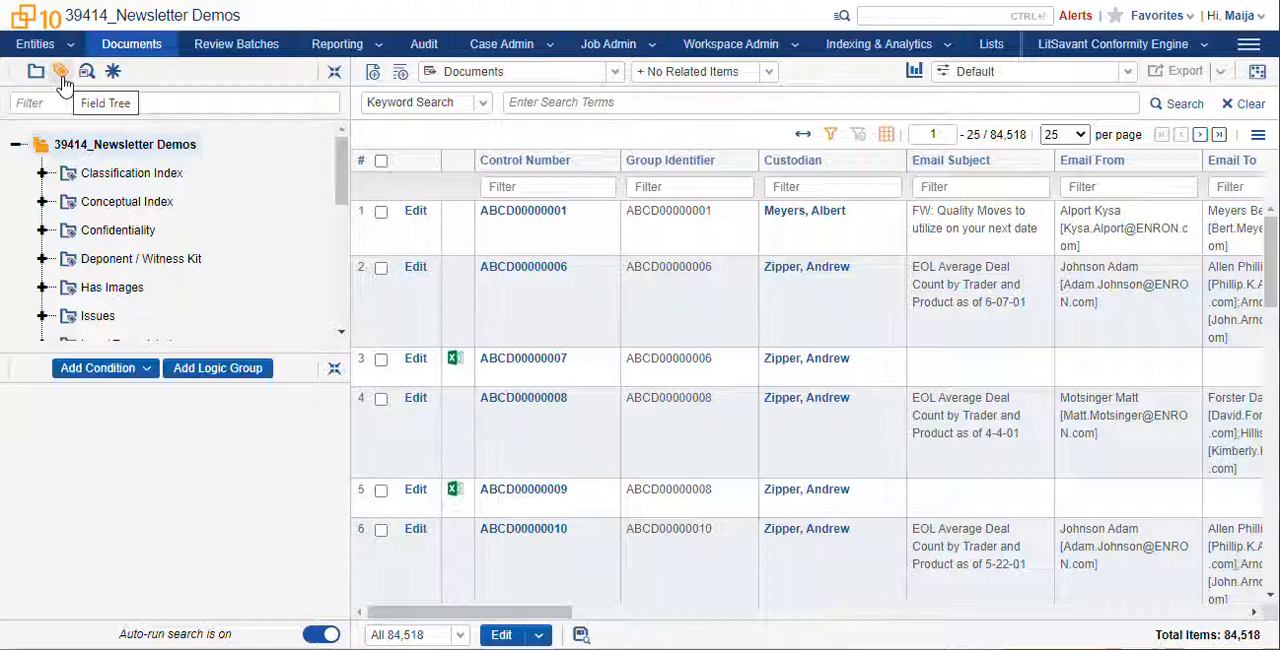
{"action": "mouse_move", "coordinate": [108, 70]}
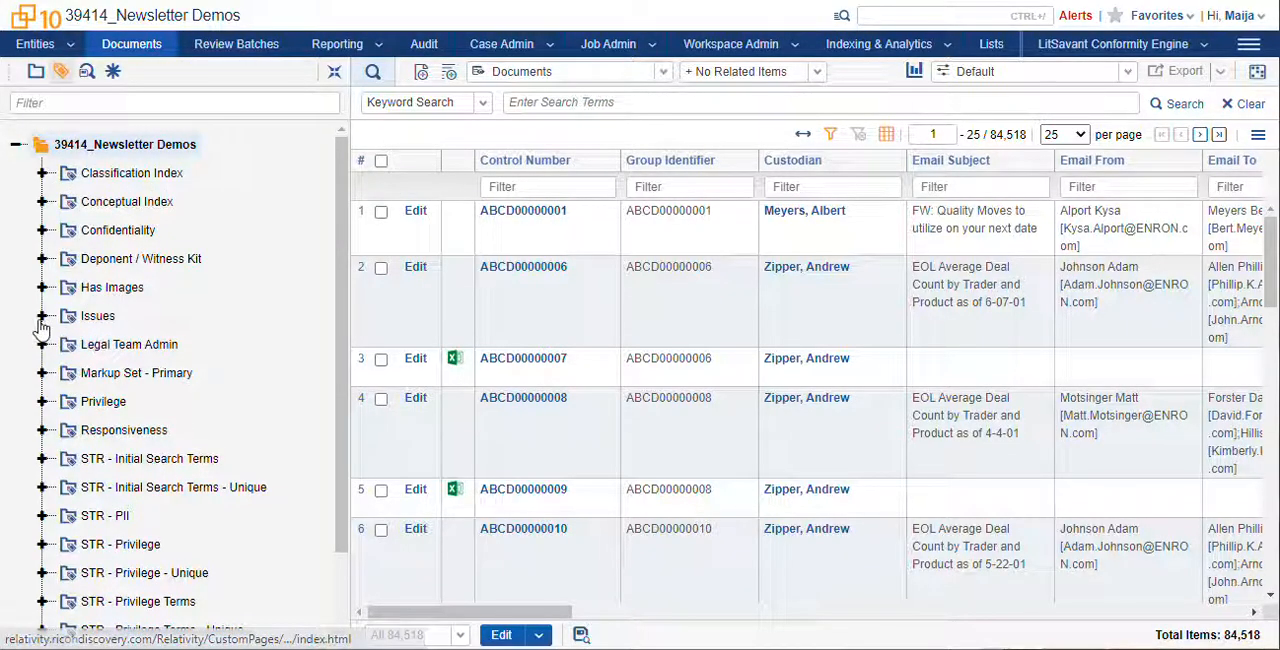
- Expand and re-collapse the Issues field, then scroll down the full field list
{"action": "left_click", "coordinate": [42, 316]}
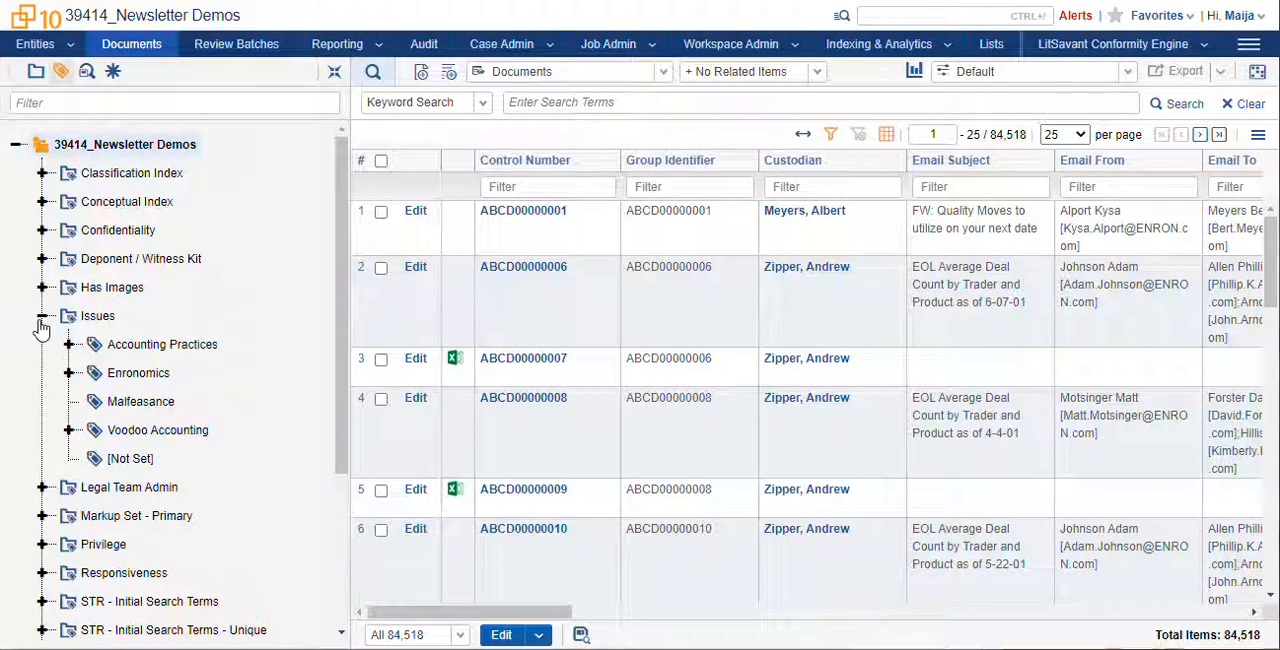
{"action": "left_click", "coordinate": [43, 316]}
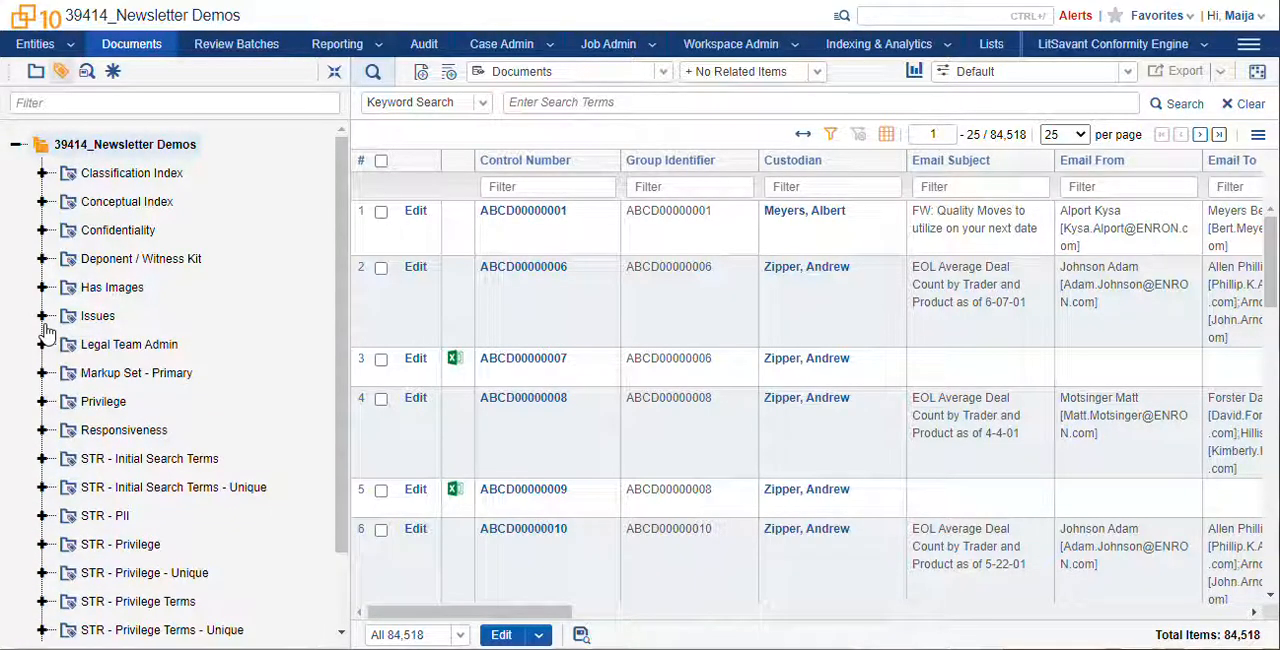
{"action": "mouse_move", "coordinate": [80, 563]}
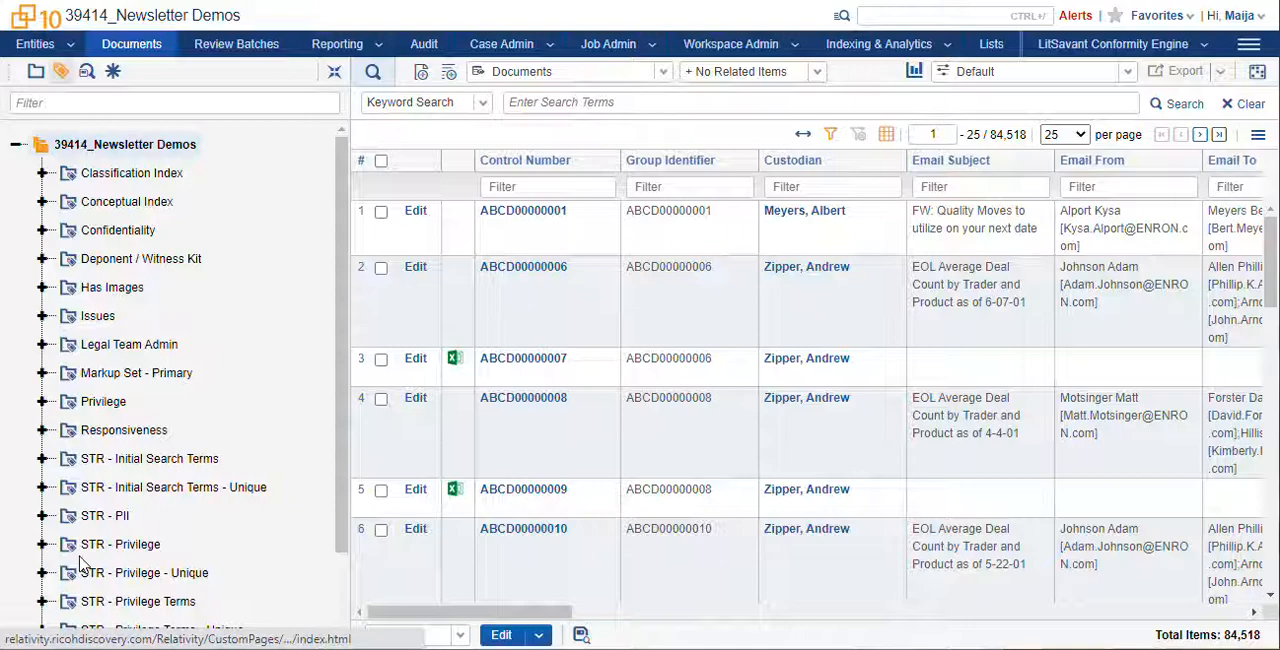
{"action": "mouse_move", "coordinate": [130, 185]}
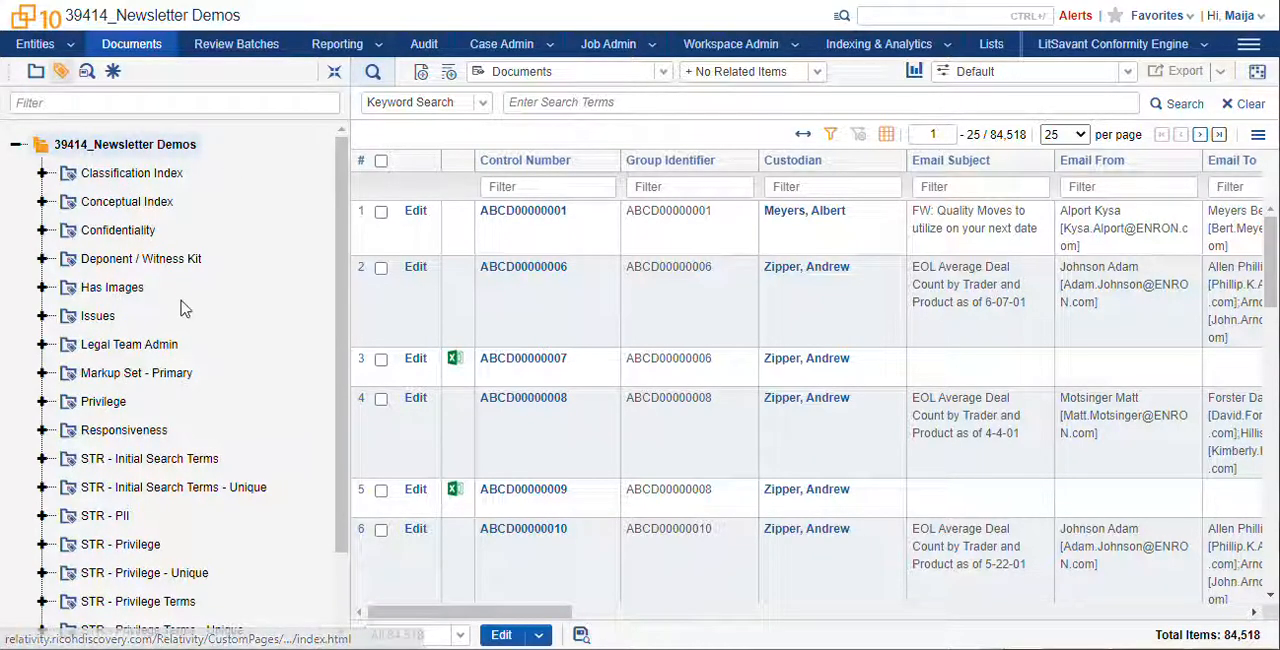
{"action": "scroll", "scroll_direction": "down", "scroll_amount": 3}
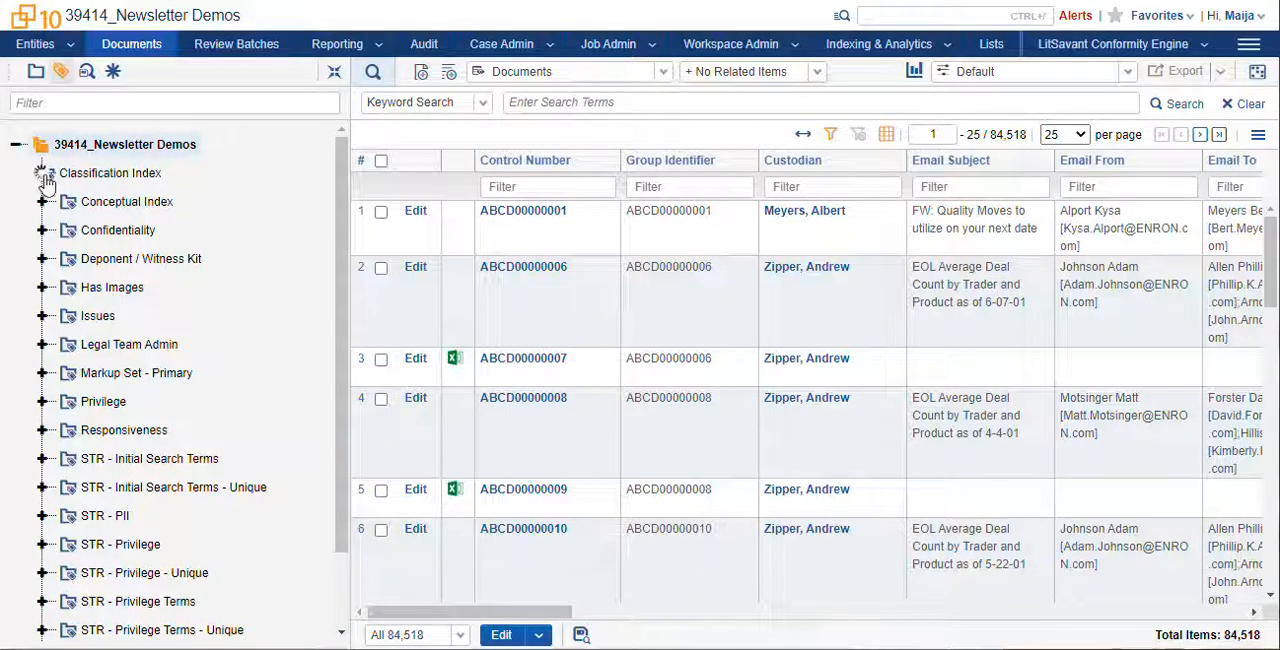
- Expand STR - Privilege Terms - Unique and select its [Not Set] node, showing zero documents
{"action": "left_click", "coordinate": [44, 173]}
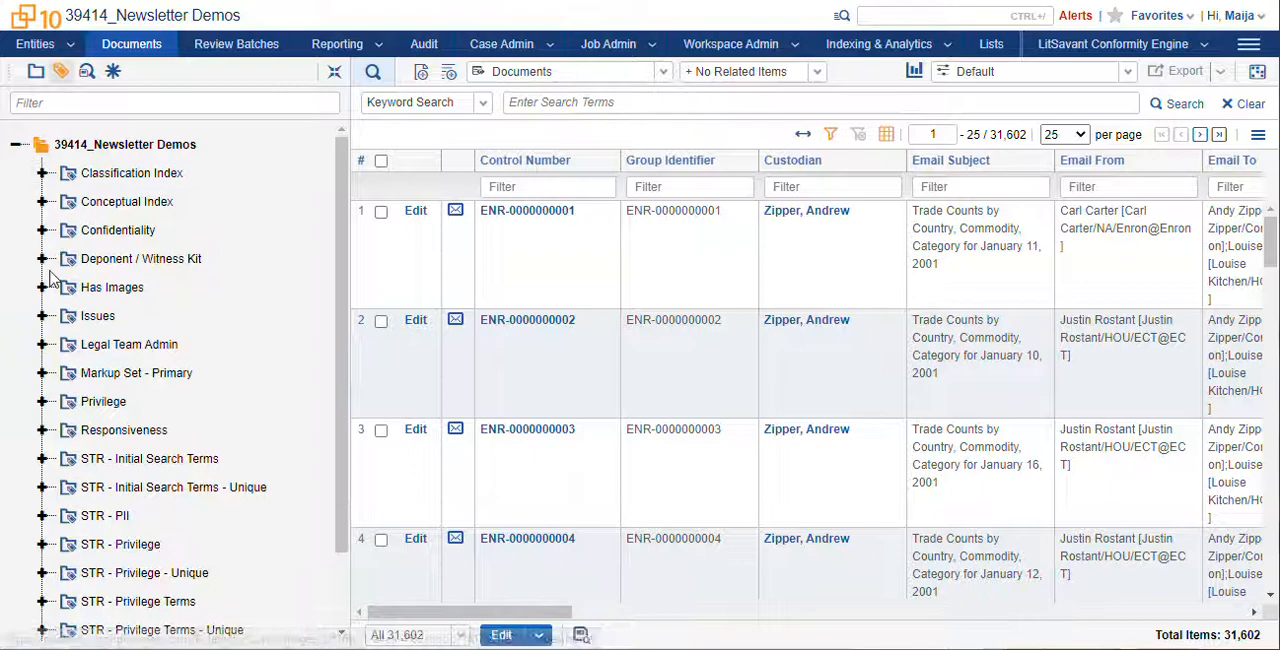
{"action": "left_click", "coordinate": [42, 258]}
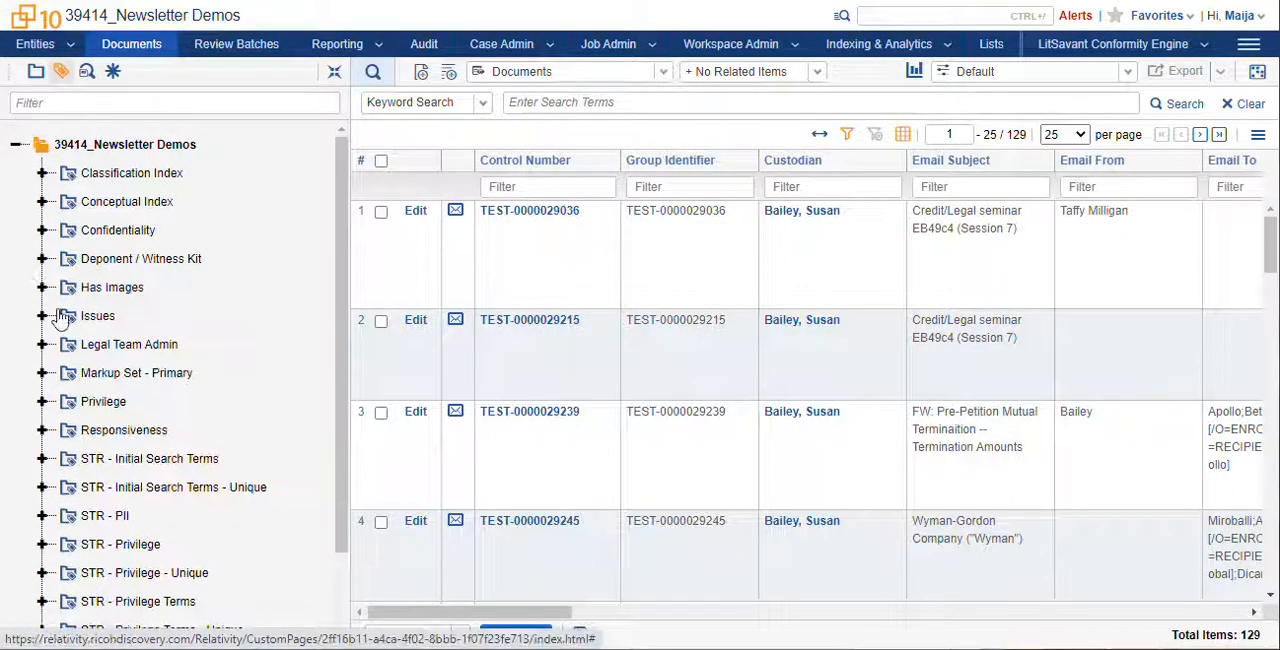
{"action": "left_click", "coordinate": [43, 315]}
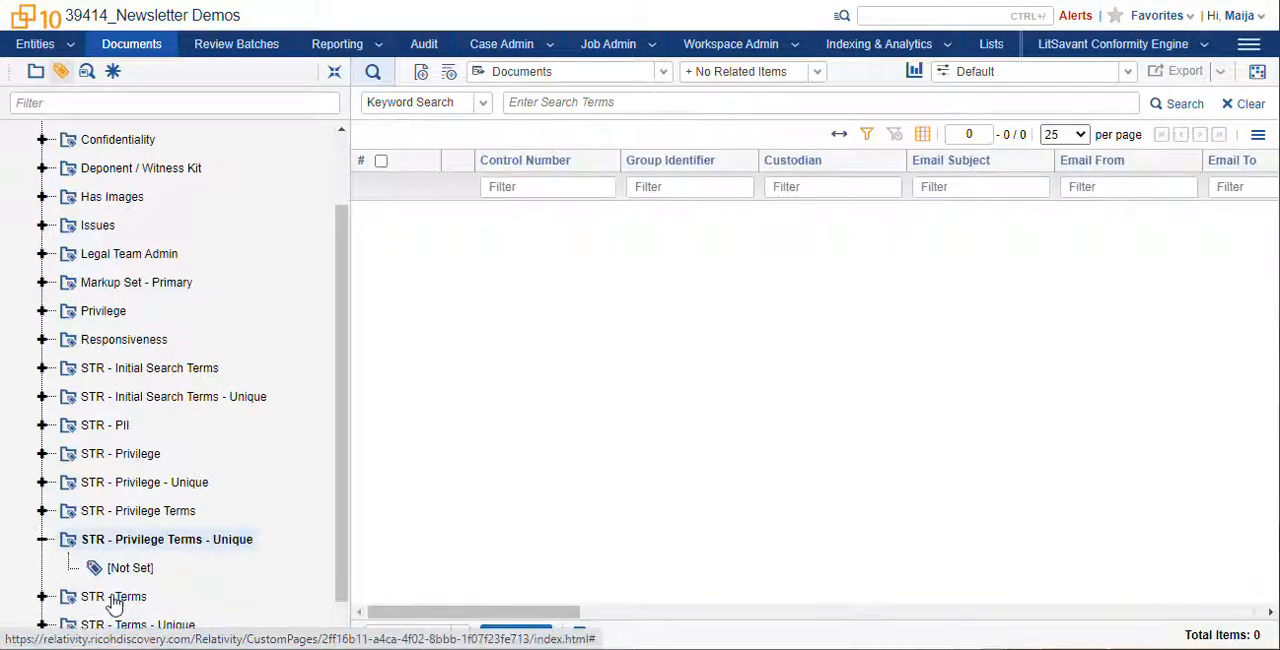
- Expand STR - Terms and filter the document list to the 3,478 Contract items
{"action": "left_click", "coordinate": [116, 596]}
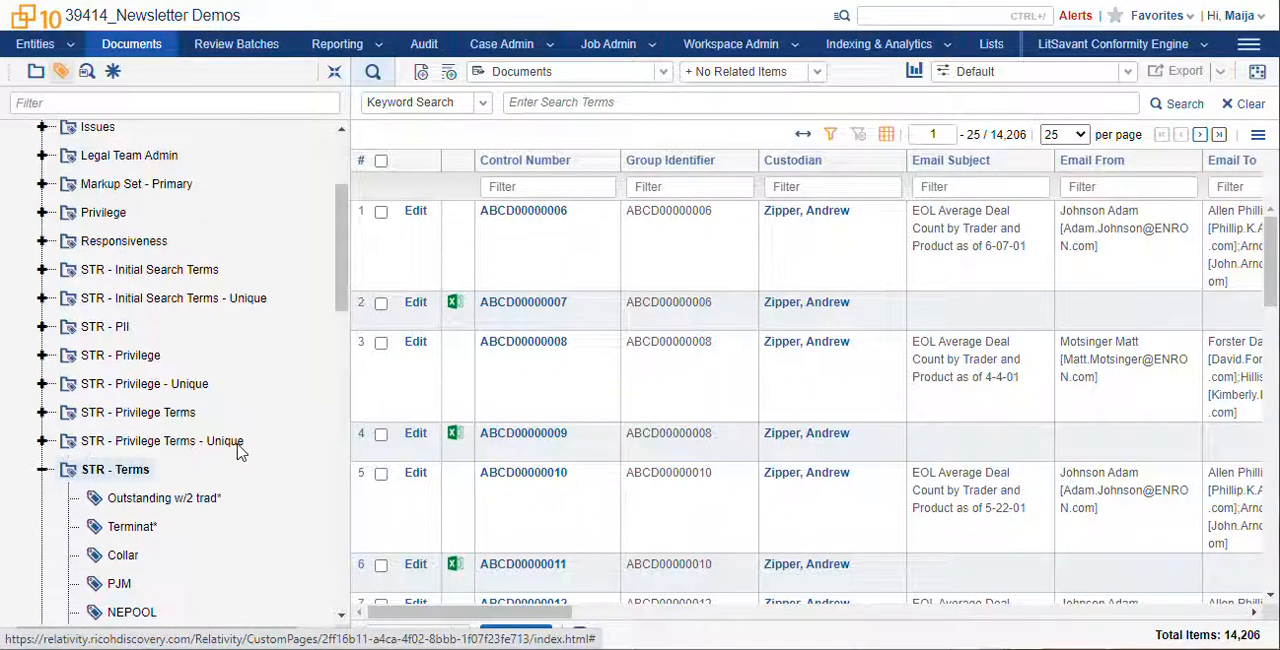
{"action": "scroll", "scroll_direction": "down", "scroll_amount": 3}
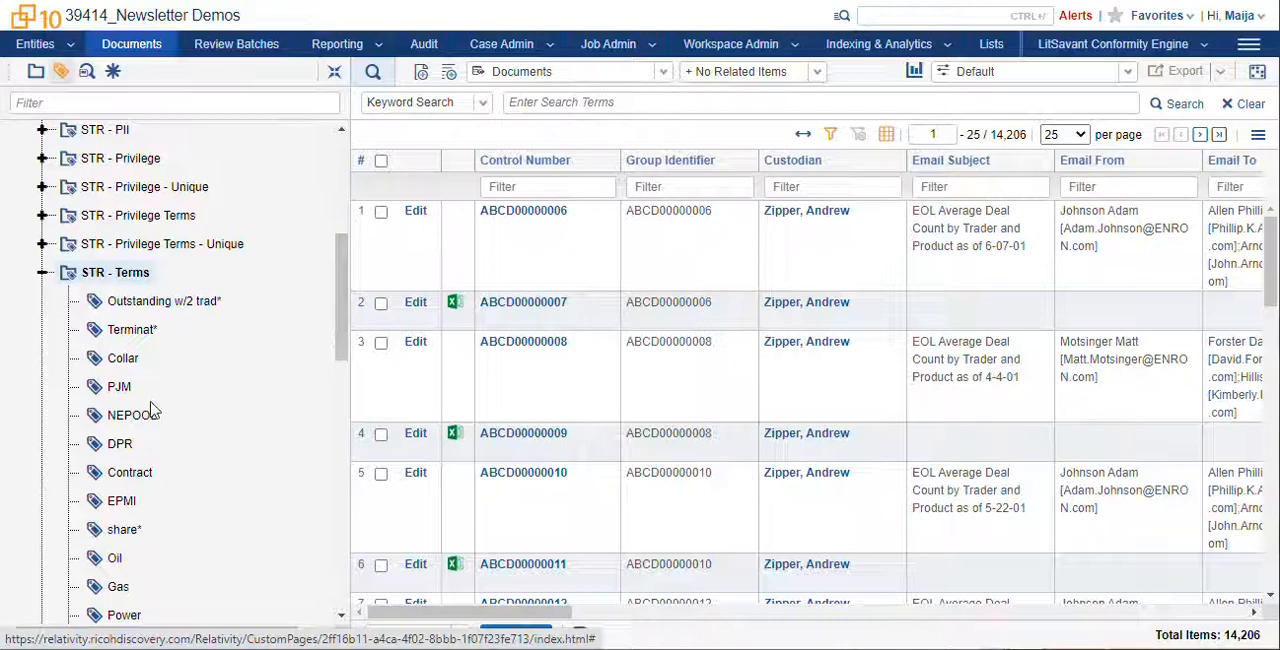
{"action": "left_click", "coordinate": [130, 472]}
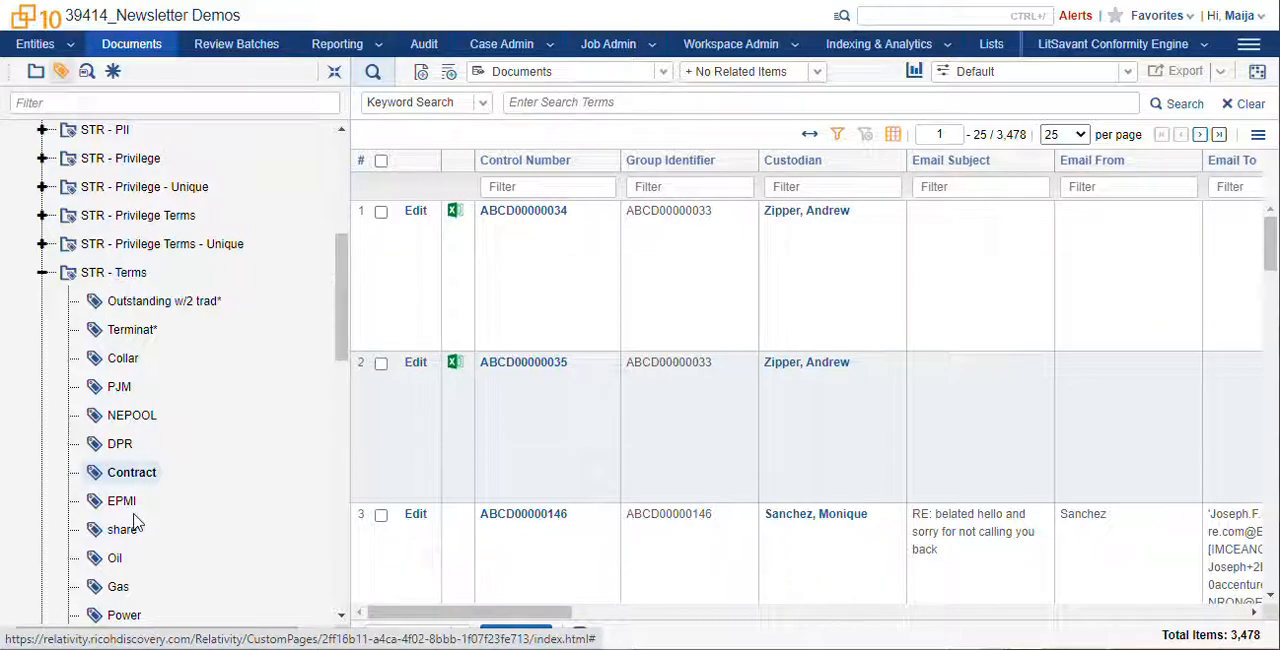
{"action": "mouse_move", "coordinate": [135, 495]}
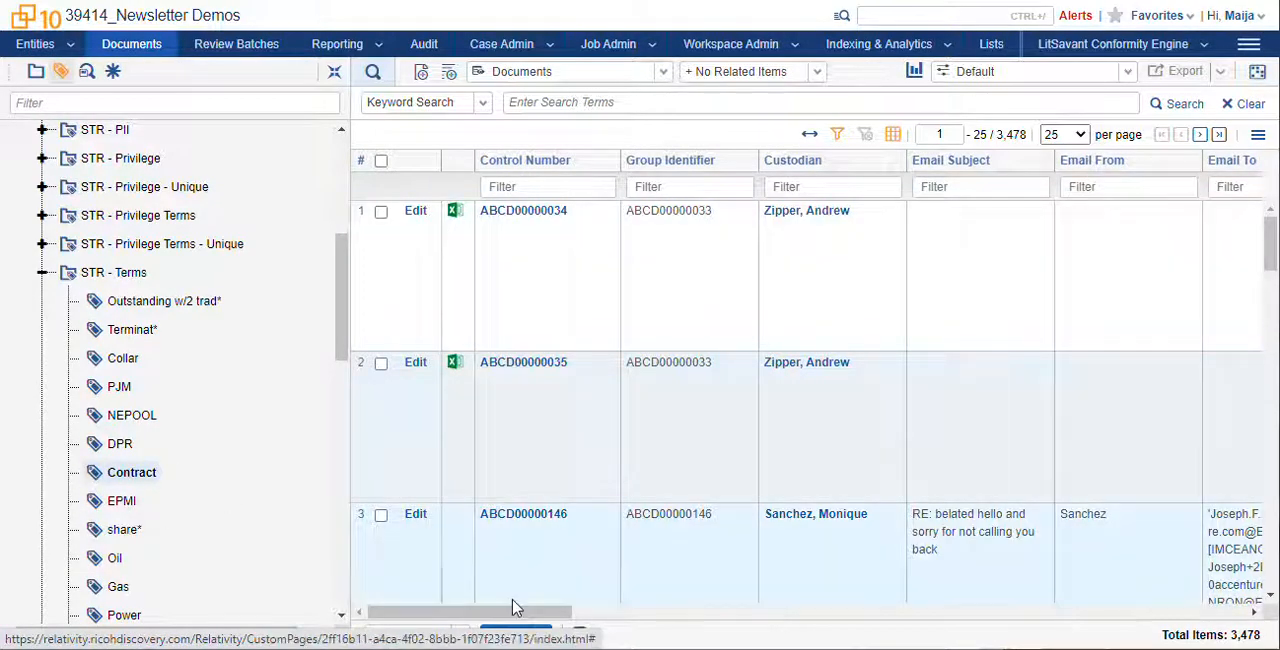
- Scroll the grid right to the STR - Terms column and activate its filter box
{"action": "scroll", "scroll_direction": "right", "scroll_amount": 3}
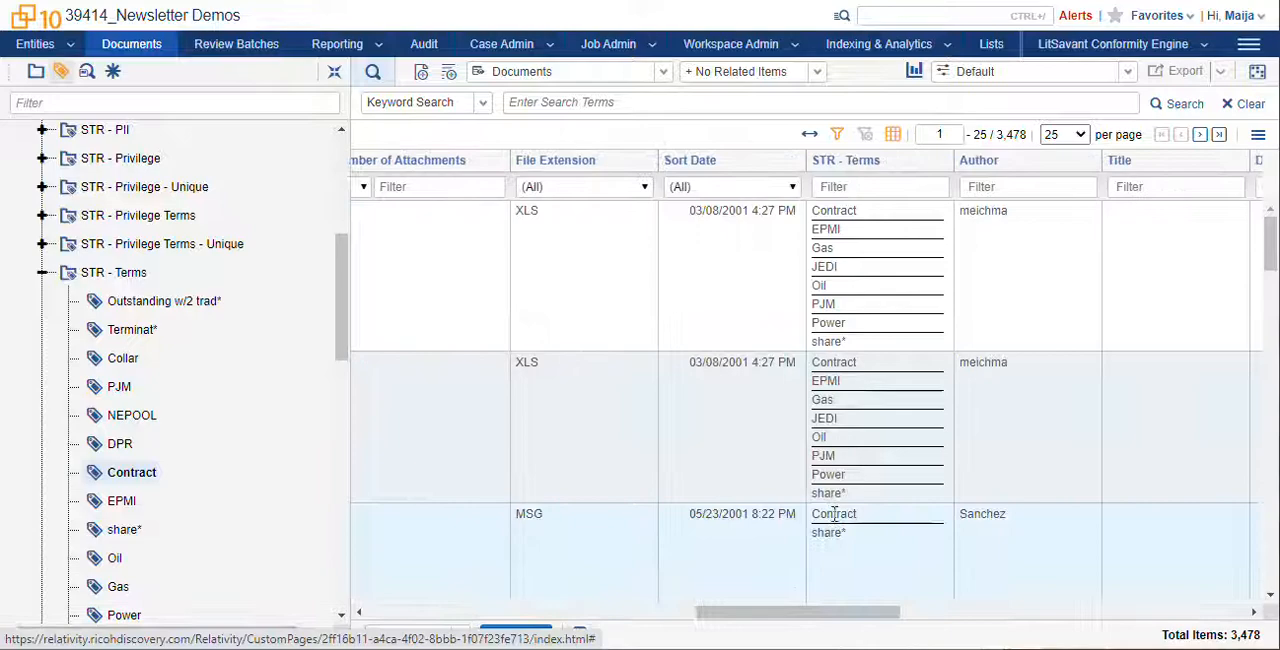
{"action": "left_click", "coordinate": [878, 186]}
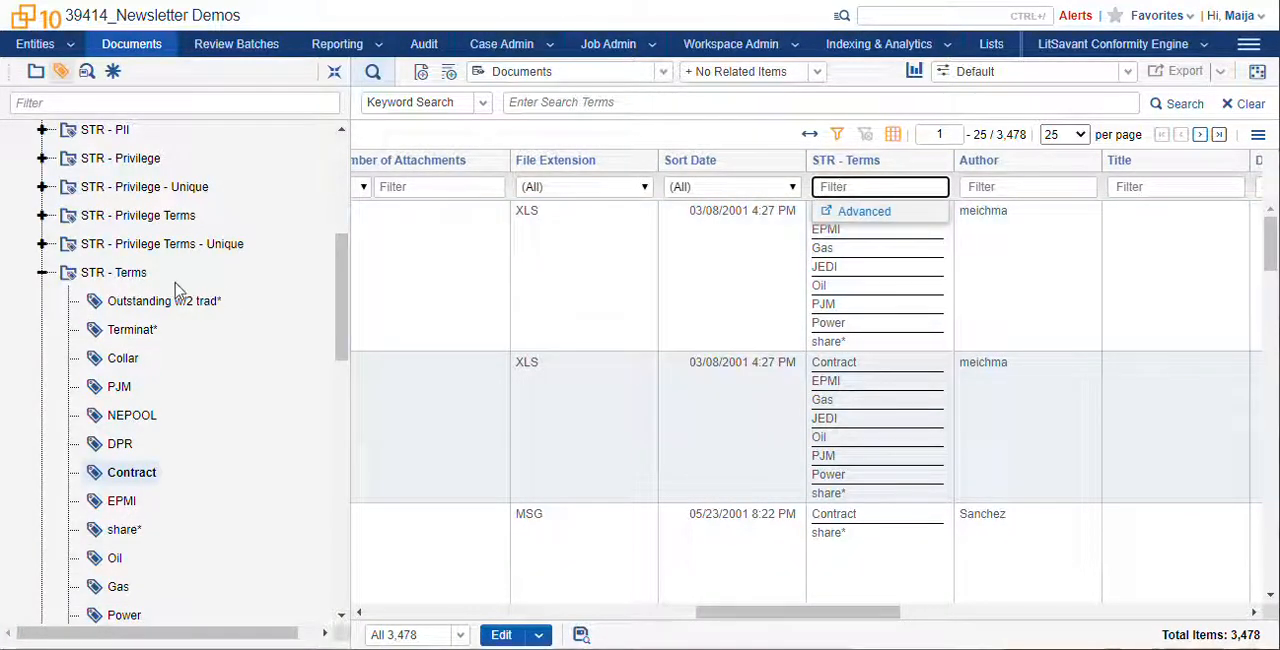
{"action": "mouse_move", "coordinate": [113, 272]}
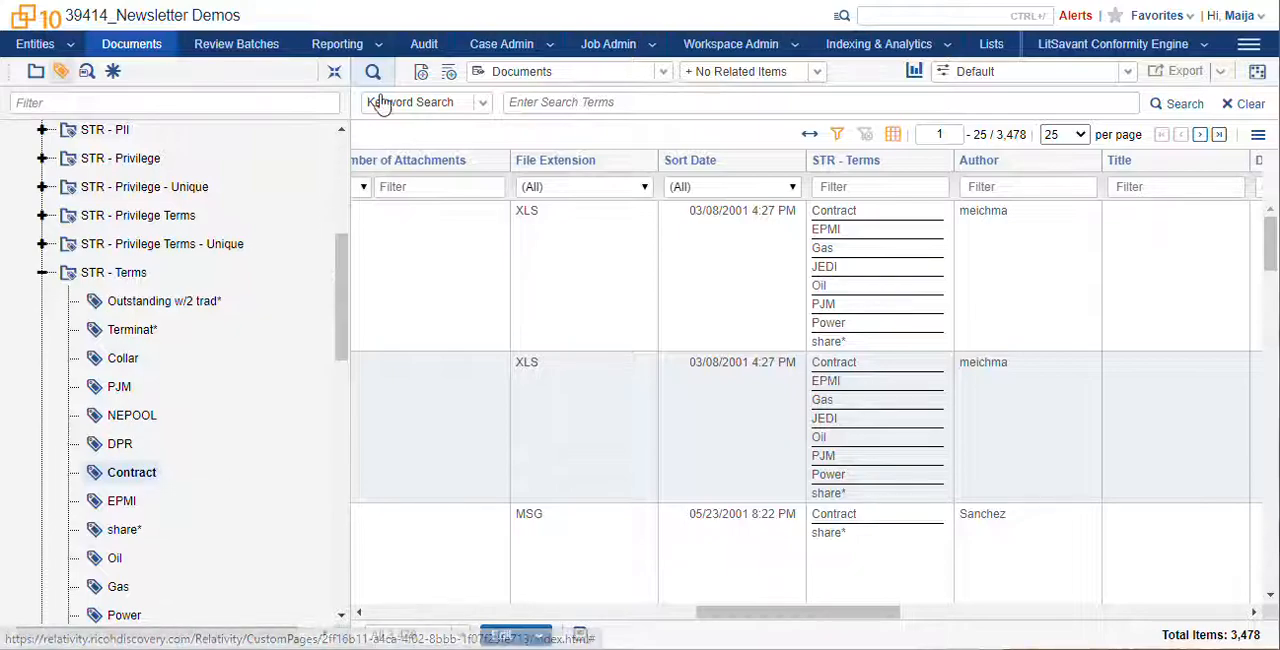
- Change the search type from Keyword Search to DT Search
{"action": "left_click", "coordinate": [483, 102]}
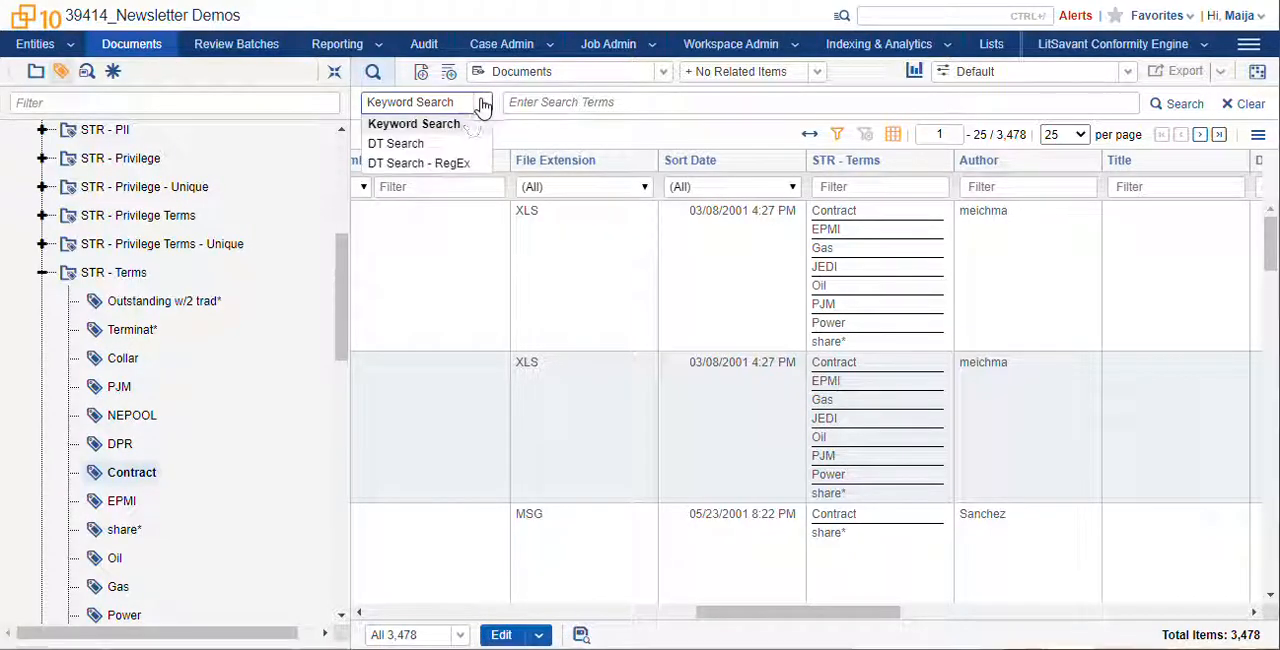
{"action": "left_click", "coordinate": [396, 143]}
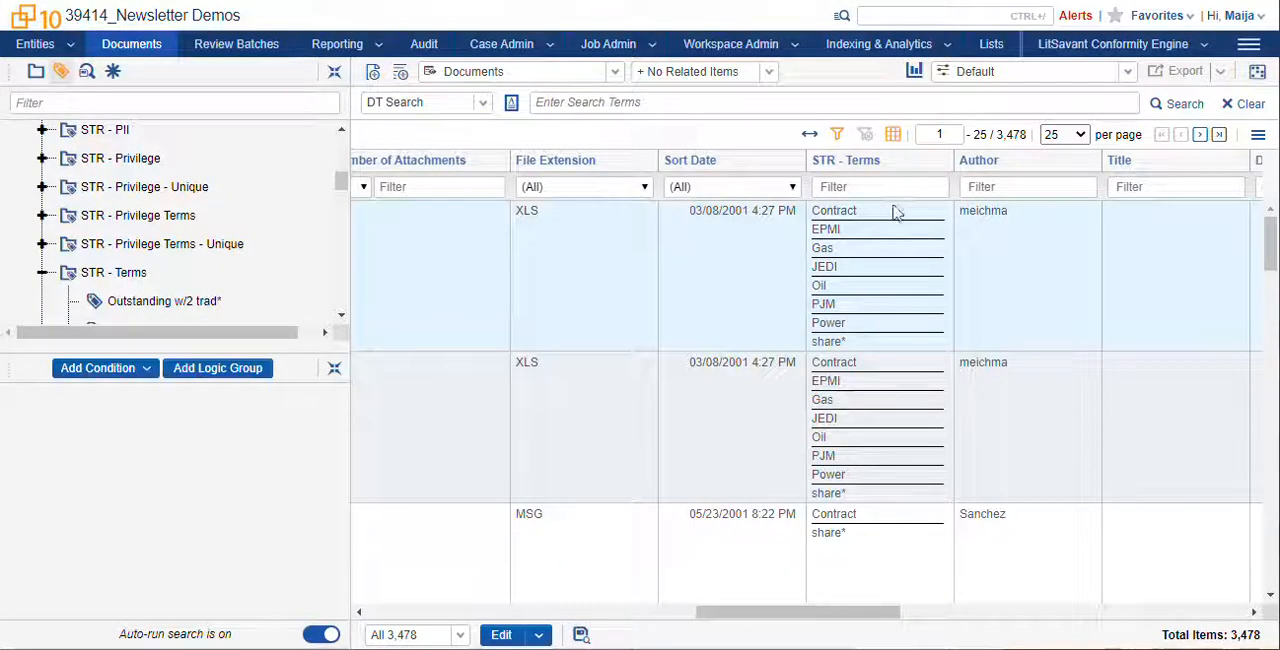
{"action": "left_click", "coordinate": [1028, 186]}
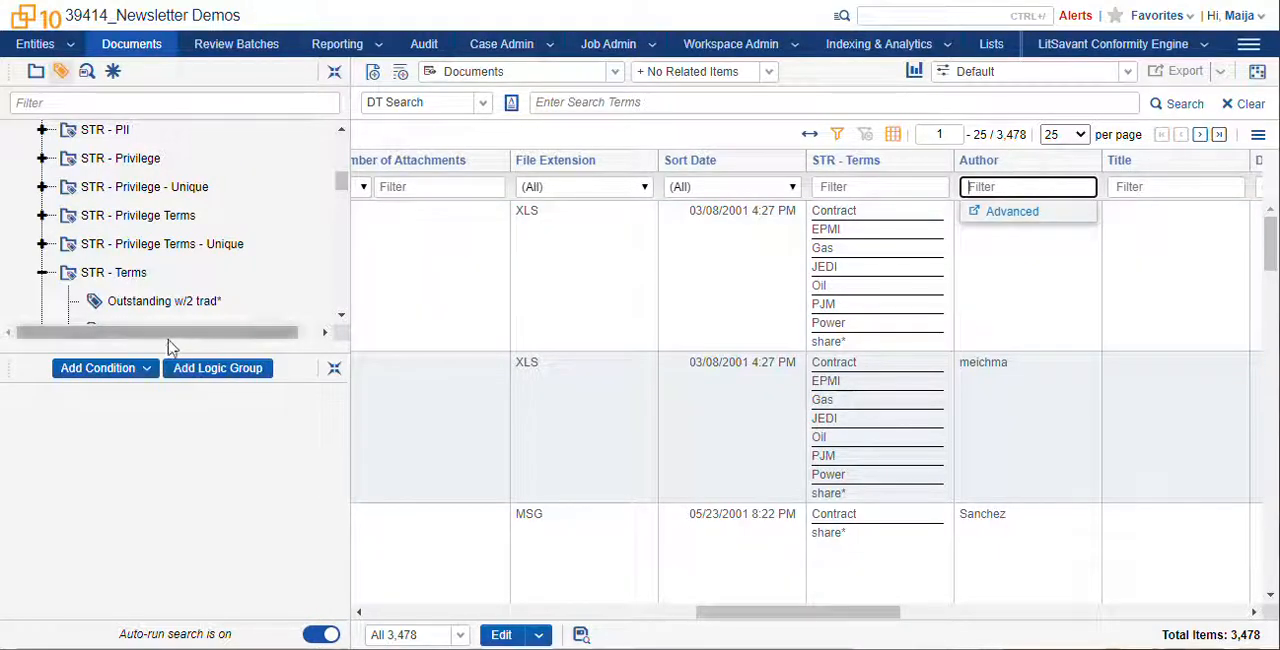
{"action": "mouse_move", "coordinate": [105, 368]}
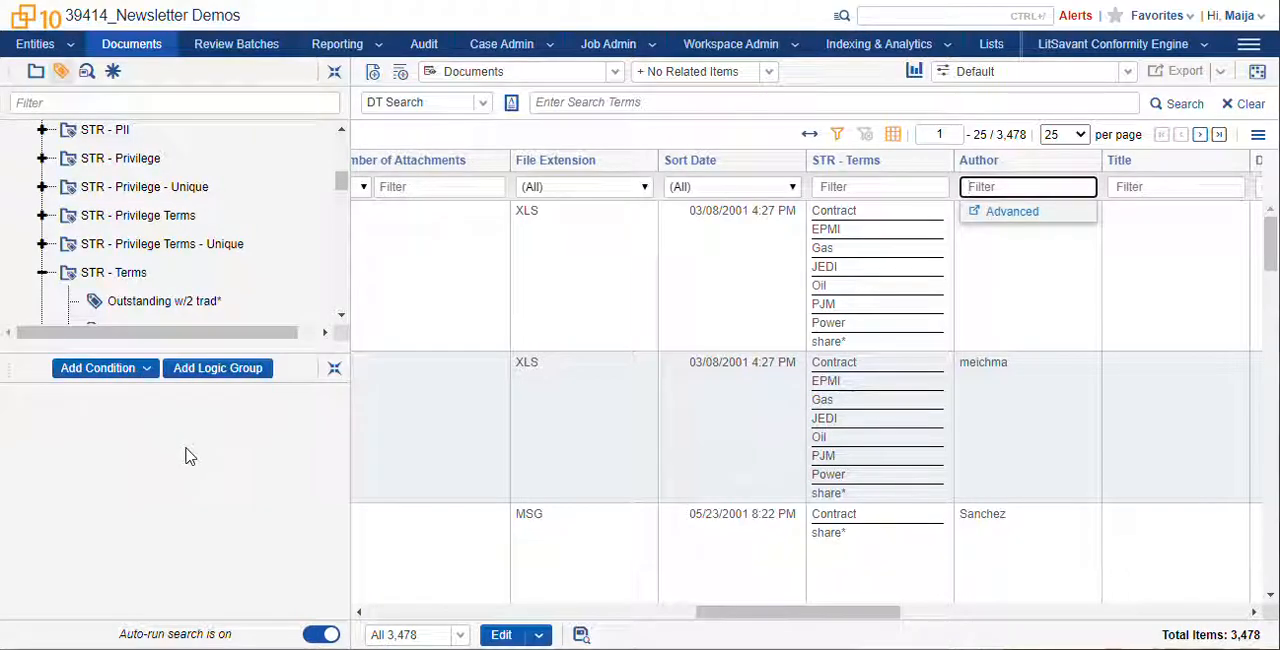
{"action": "mouse_move", "coordinate": [170, 518]}
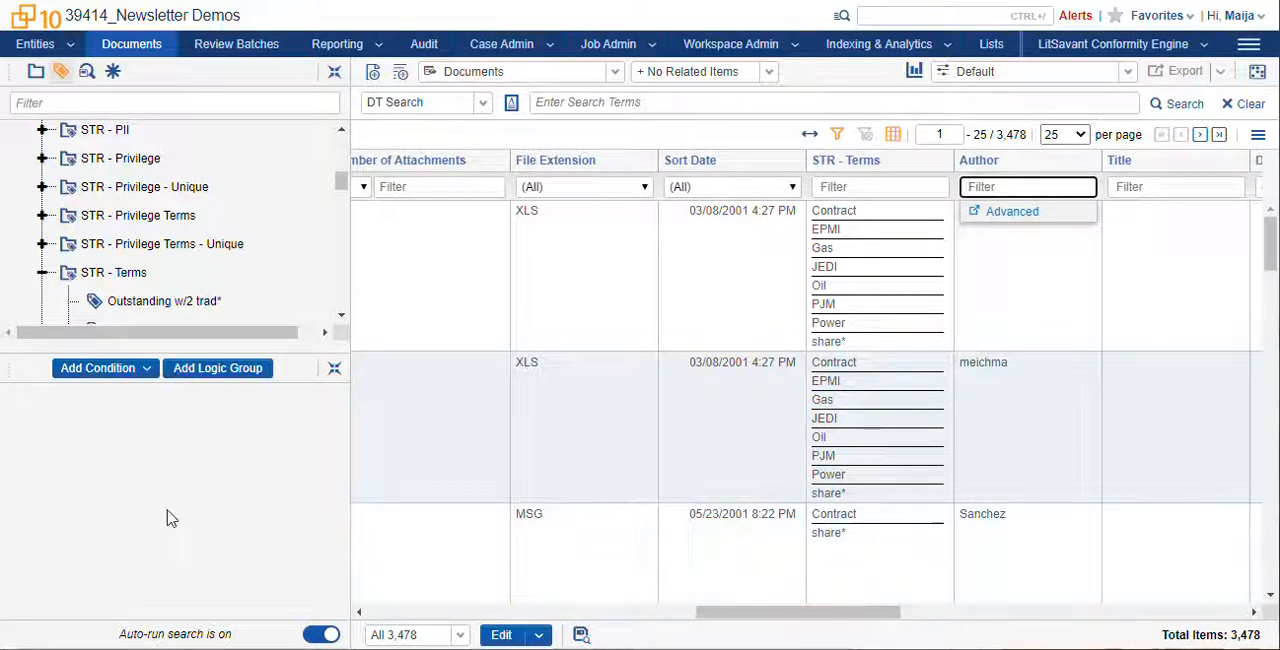
{"action": "mouse_move", "coordinate": [1268, 640]}
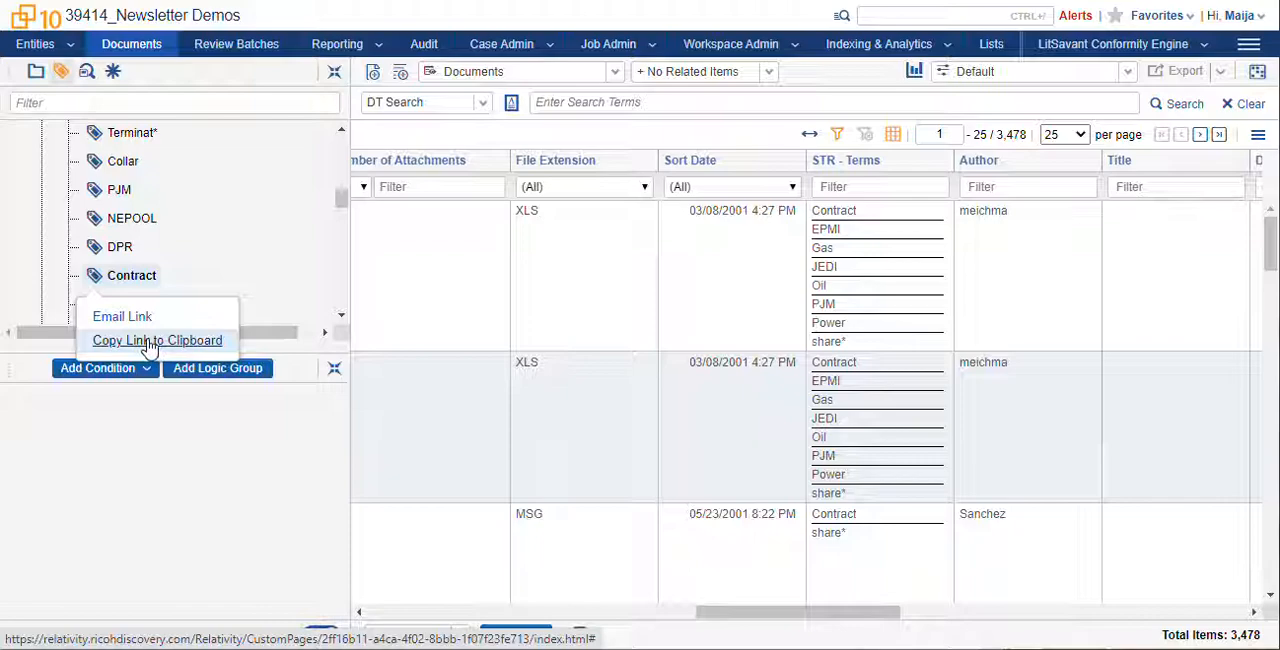
- Email a link to the STR - Terms: Contract documents from the Field Tree
{"action": "left_click", "coordinate": [122, 316]}
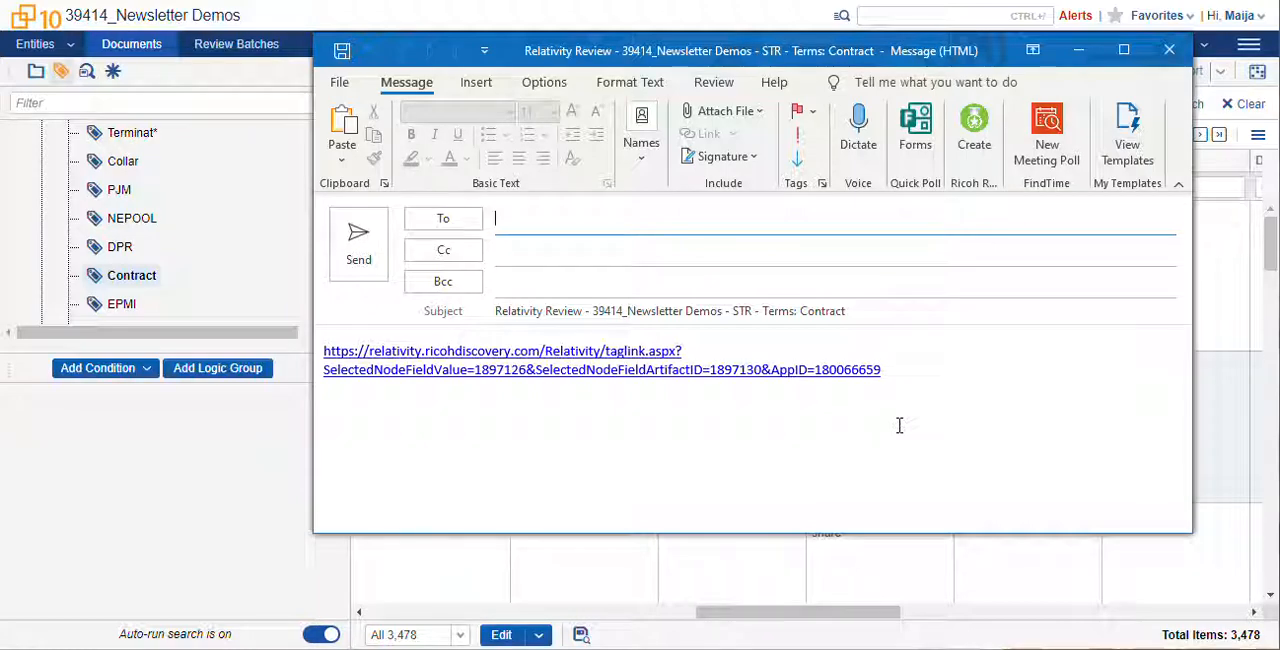
{"action": "mouse_move", "coordinate": [797, 422]}
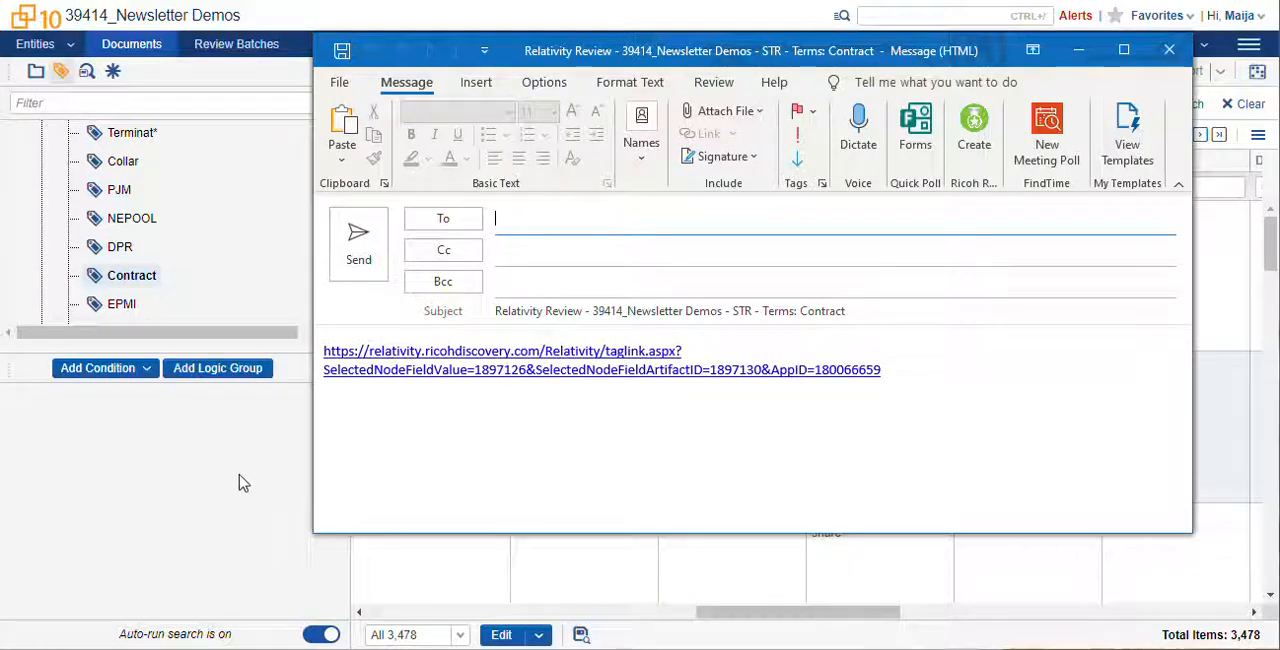
- Close the unsent Outlook draft, returning to the 3,478-item Contract list
{"action": "left_click", "coordinate": [1169, 49]}
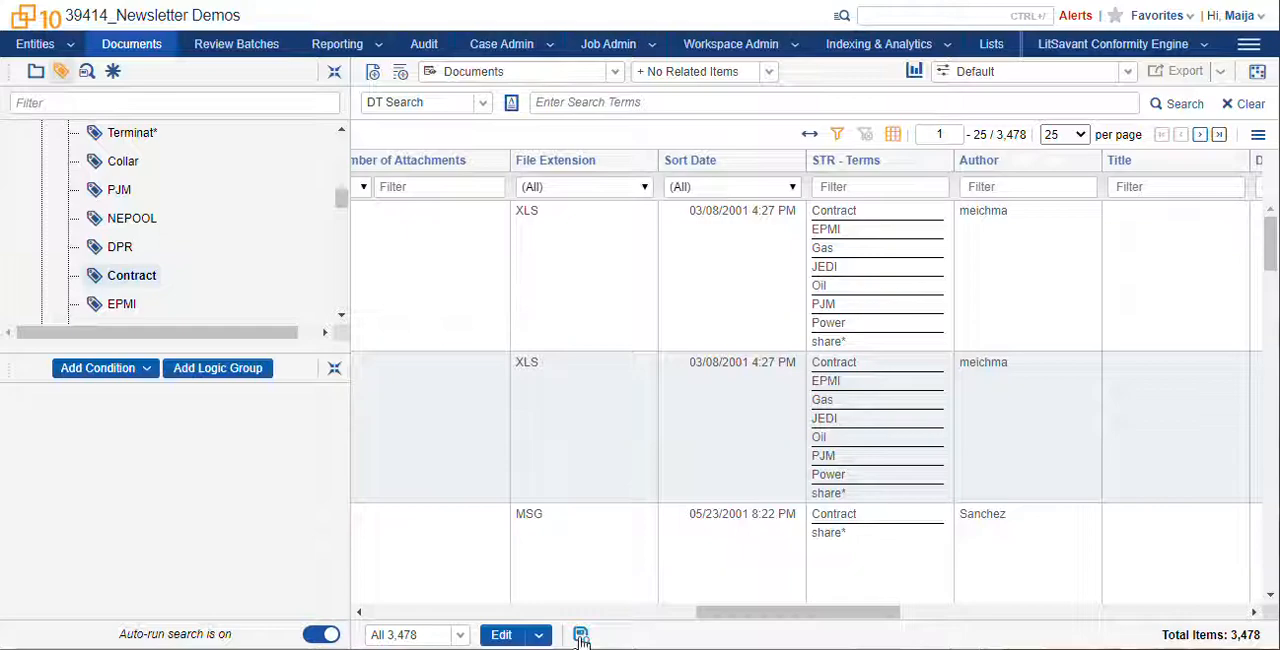
- Hide the search conditions area and scroll through the full Field Tree
{"action": "left_click", "coordinate": [580, 635]}
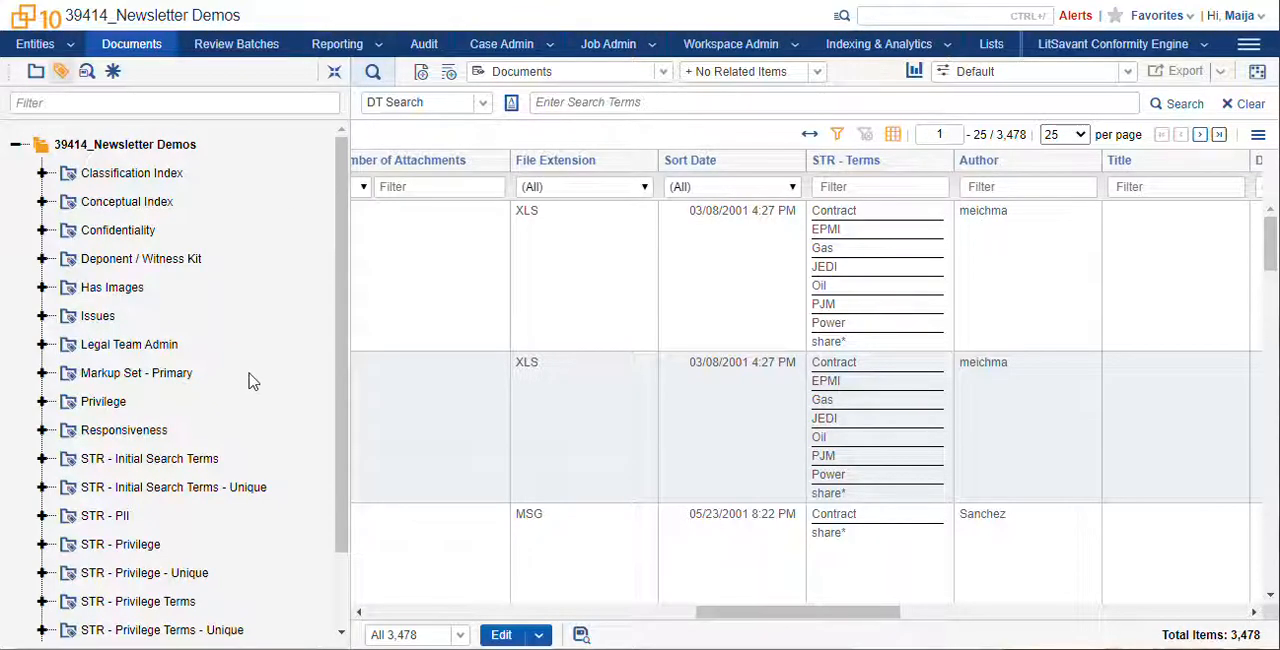
{"action": "mouse_move", "coordinate": [136, 372]}
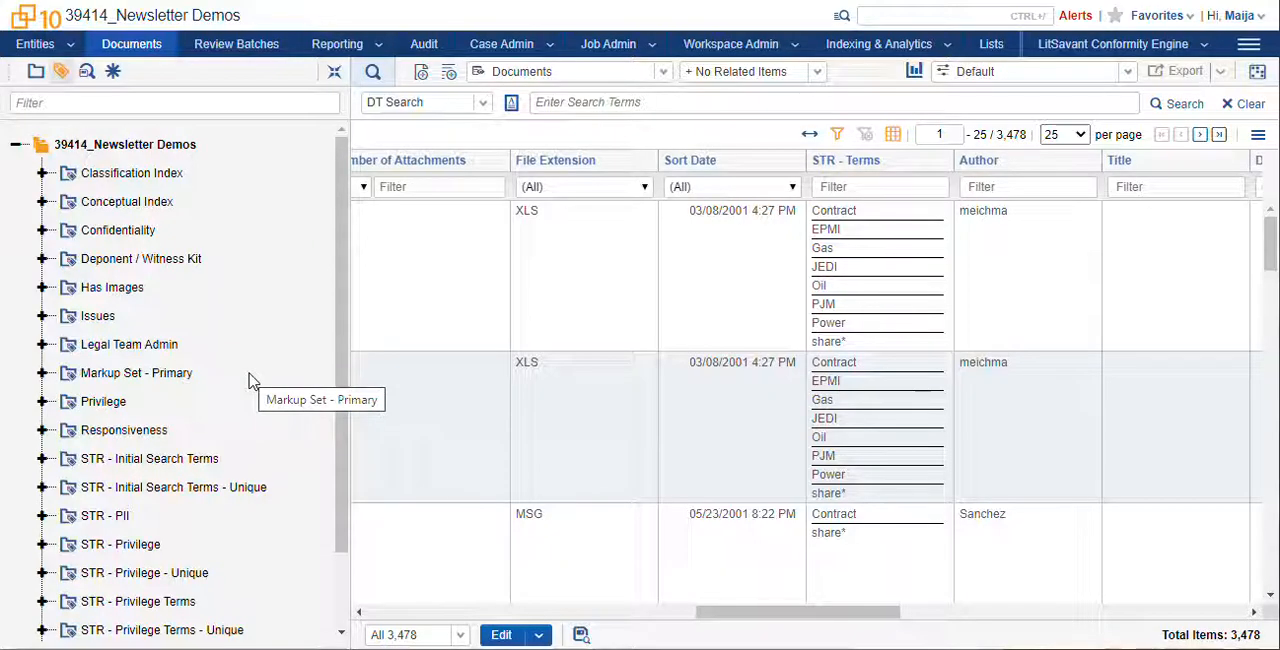
{"action": "scroll", "scroll_direction": "down", "scroll_amount": 3}
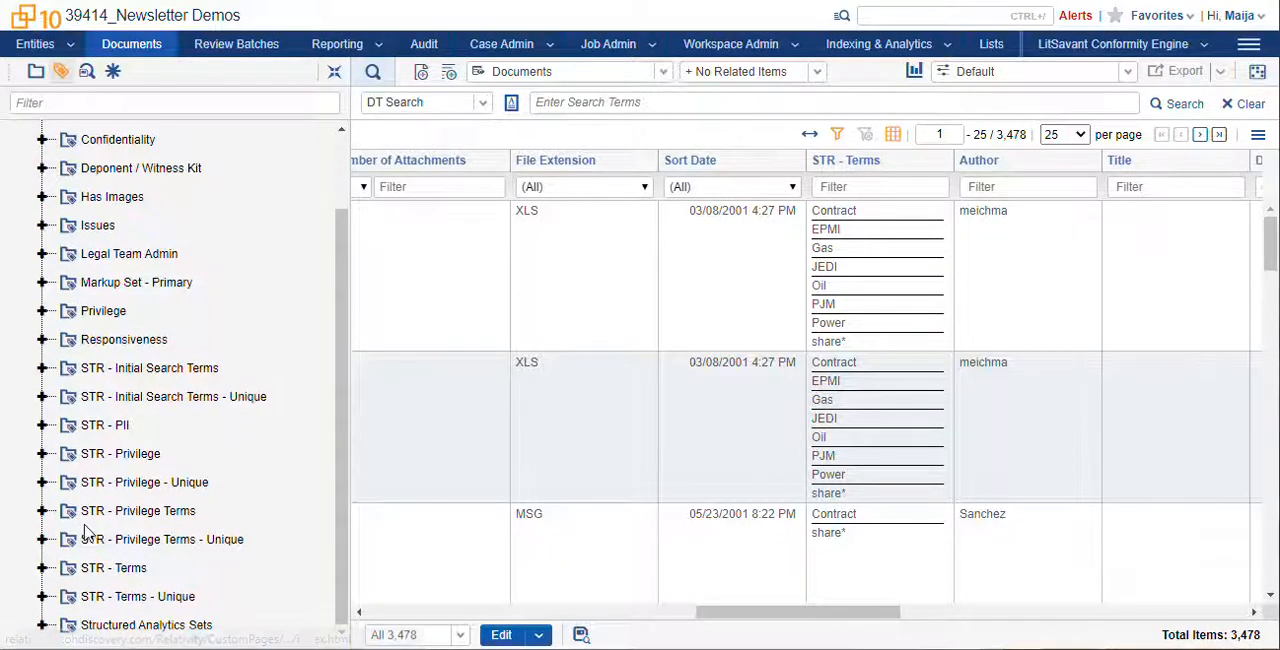
{"action": "mouse_move", "coordinate": [138, 510]}
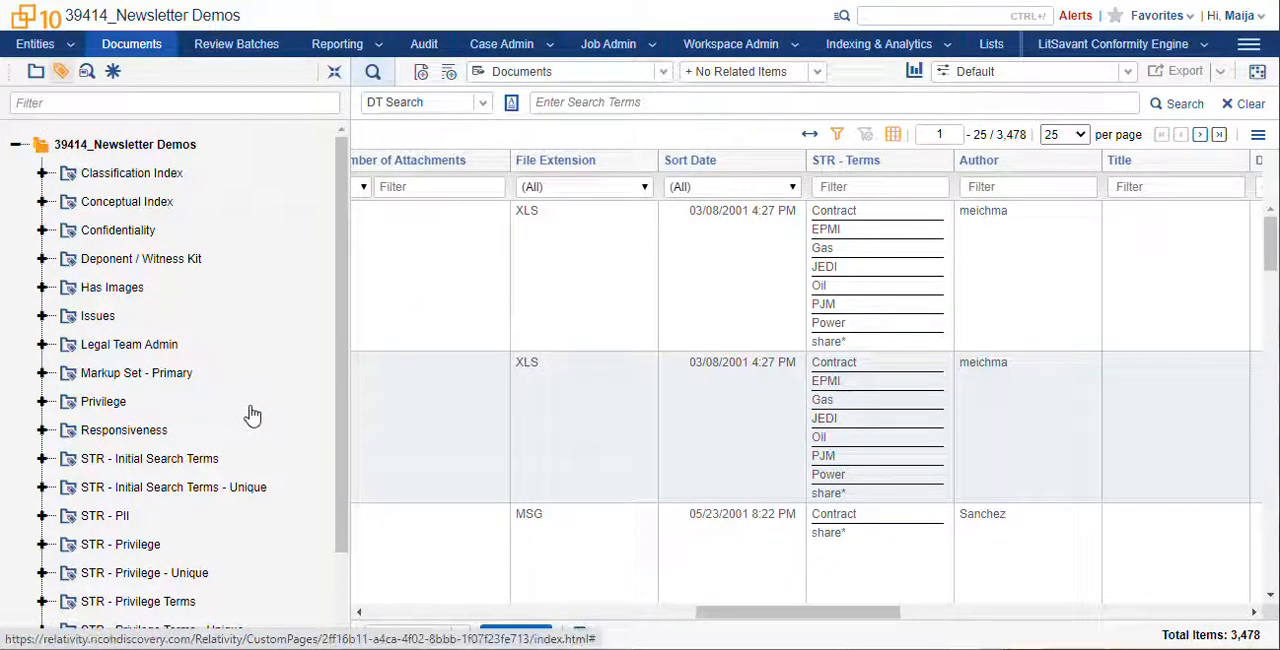
- Expand Classification Index, filter to Active Learning - Searchable, and expand Conceptual Index
{"action": "left_click", "coordinate": [42, 172]}
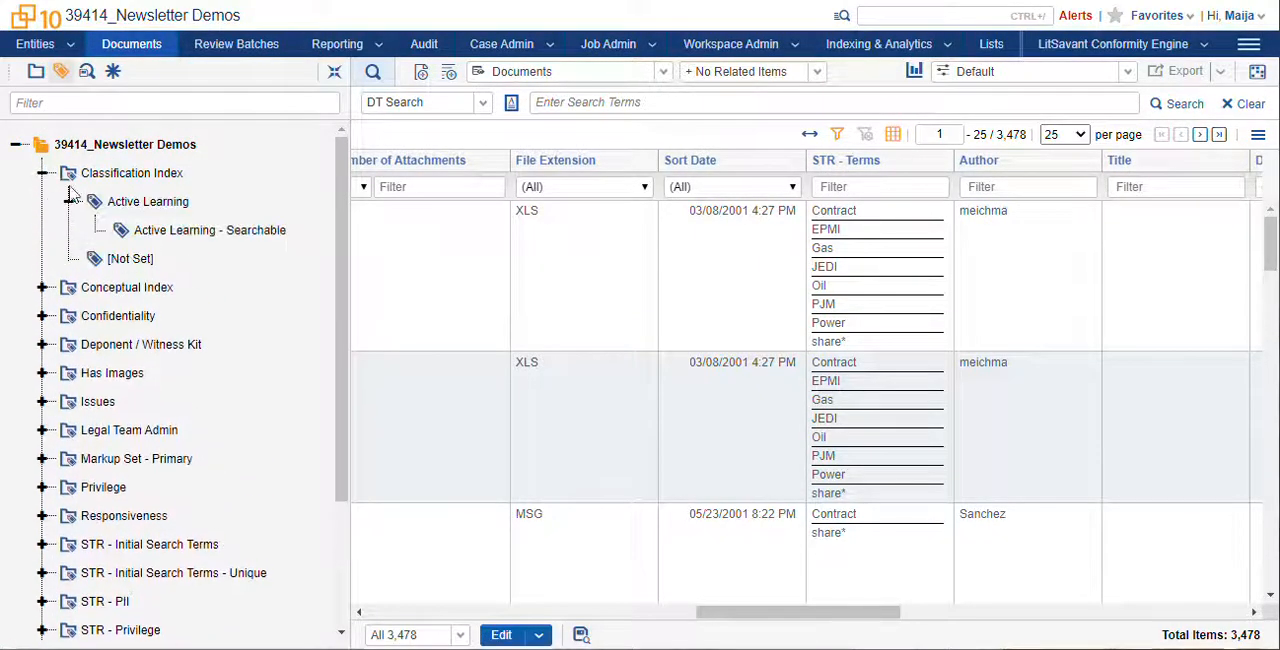
{"action": "left_click", "coordinate": [214, 230]}
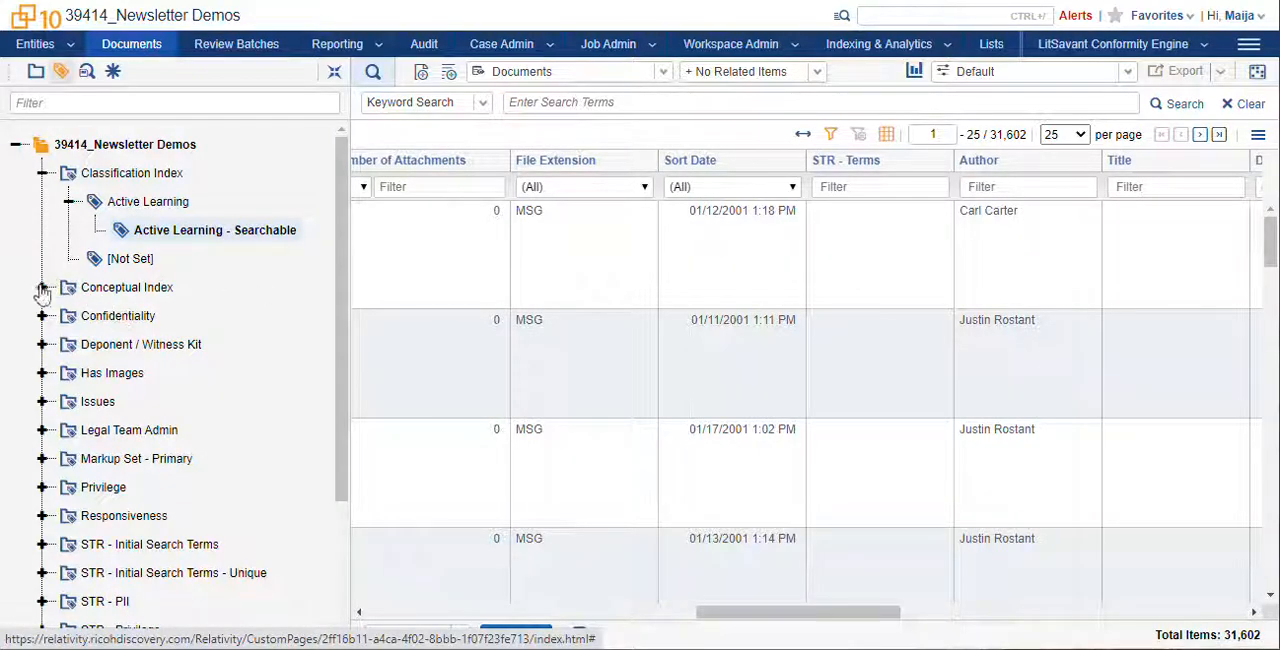
{"action": "left_click", "coordinate": [42, 287]}
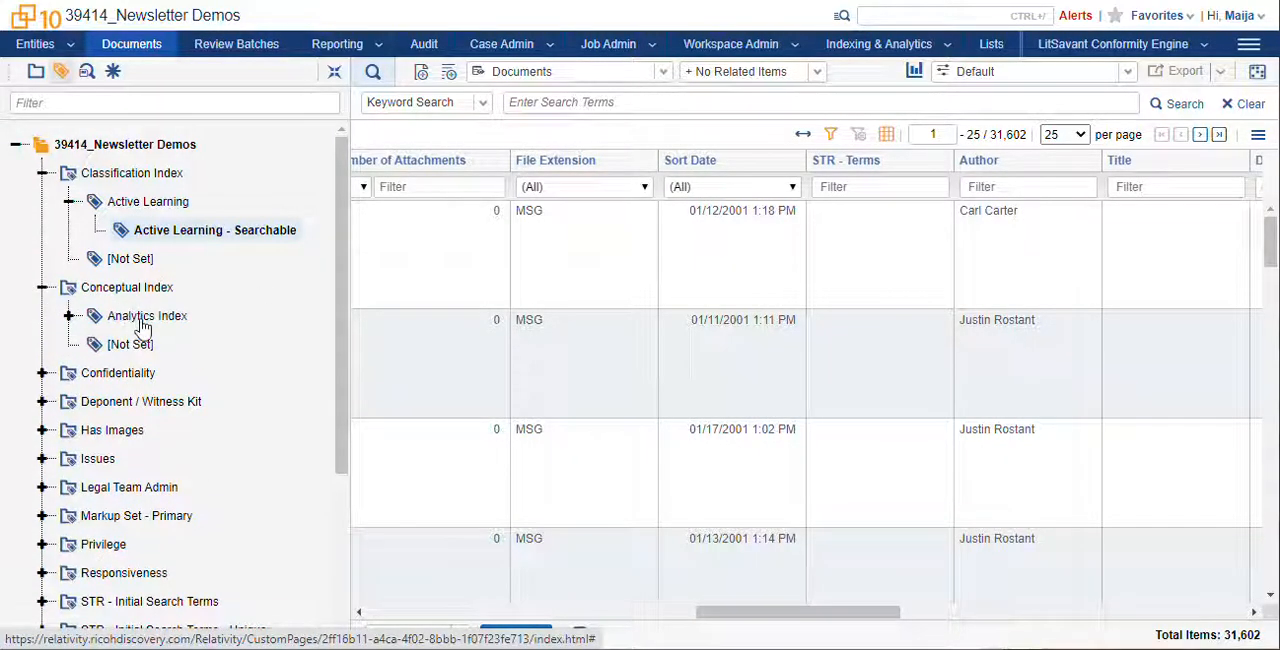
{"action": "scroll", "scroll_direction": "down", "scroll_amount": 3}
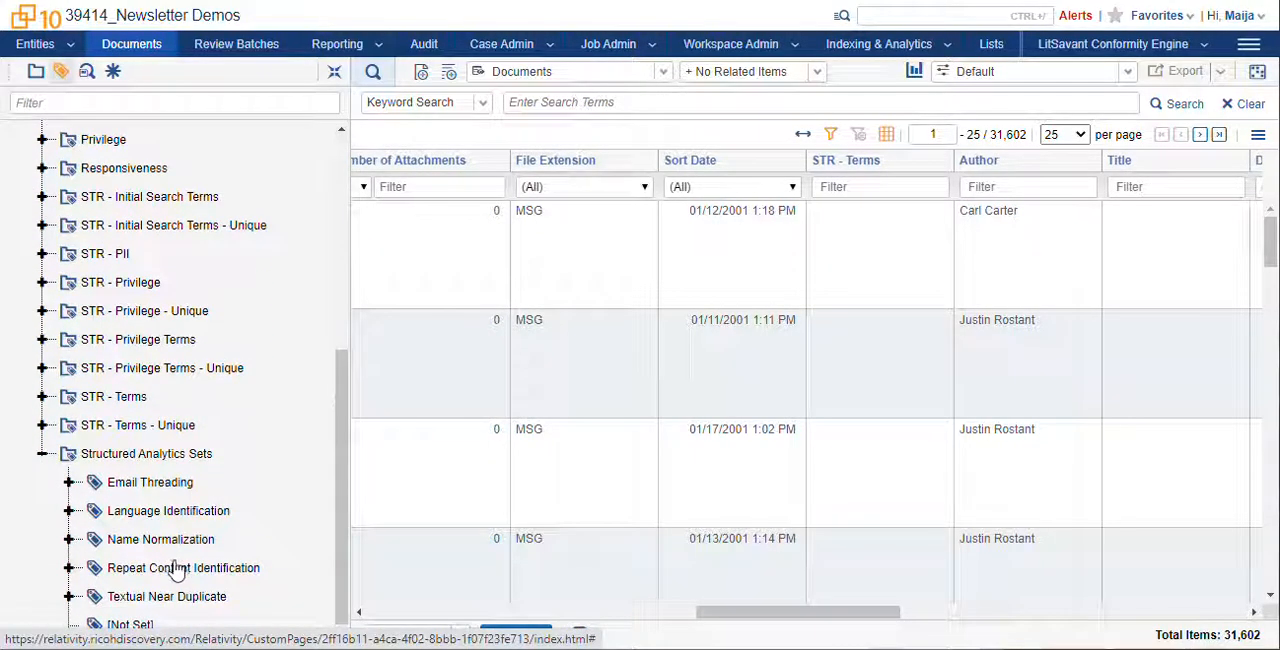
- Filter by Structured Analytics choices: Email Threading Excluded/Included, Language Identification Excluded, Repeat Content
{"action": "left_click", "coordinate": [68, 510]}
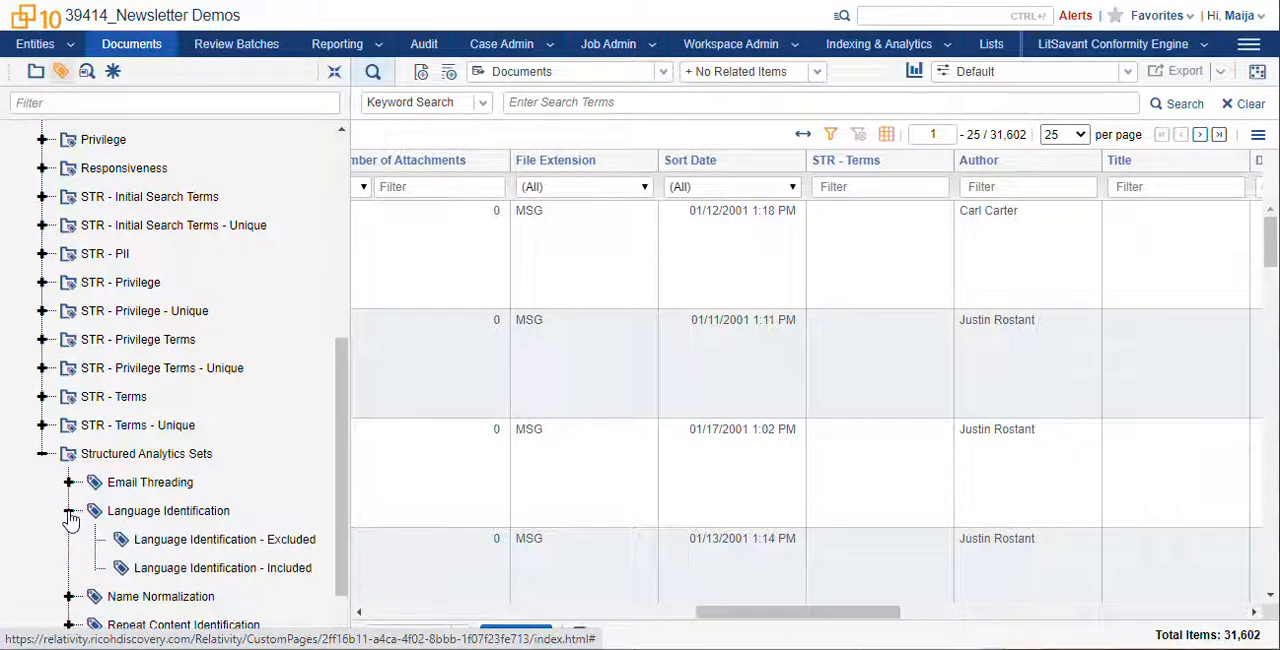
{"action": "left_click", "coordinate": [68, 482]}
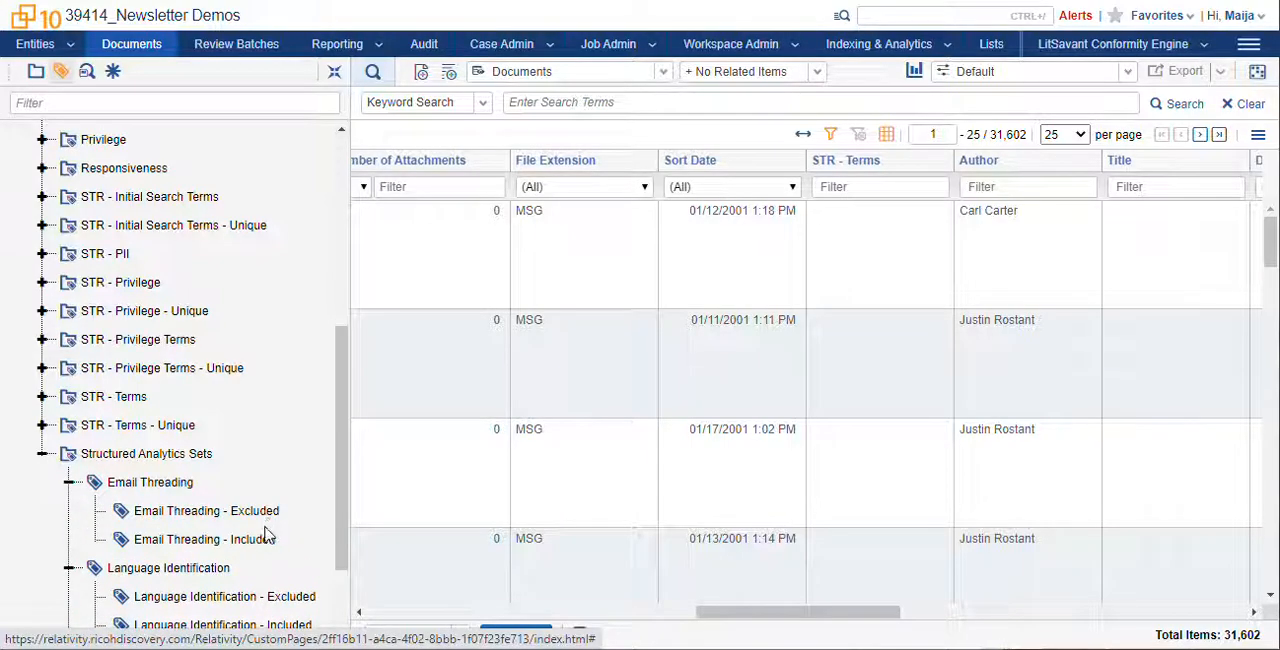
{"action": "left_click", "coordinate": [211, 510]}
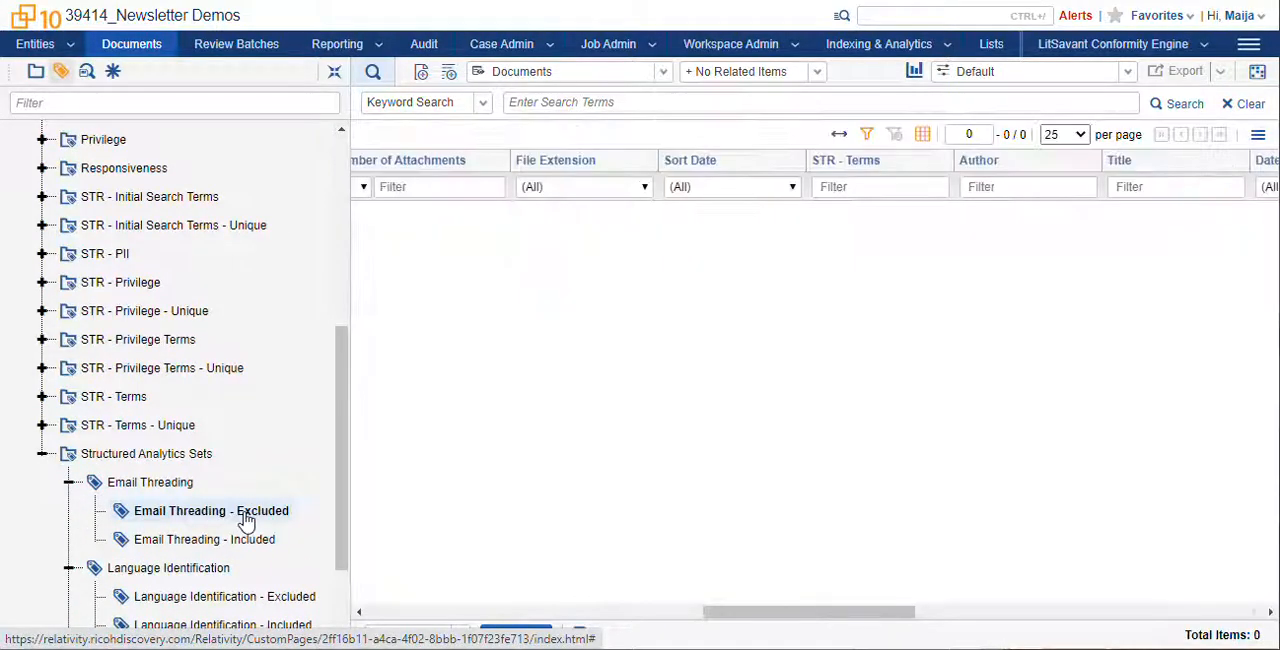
{"action": "left_click", "coordinate": [203, 539]}
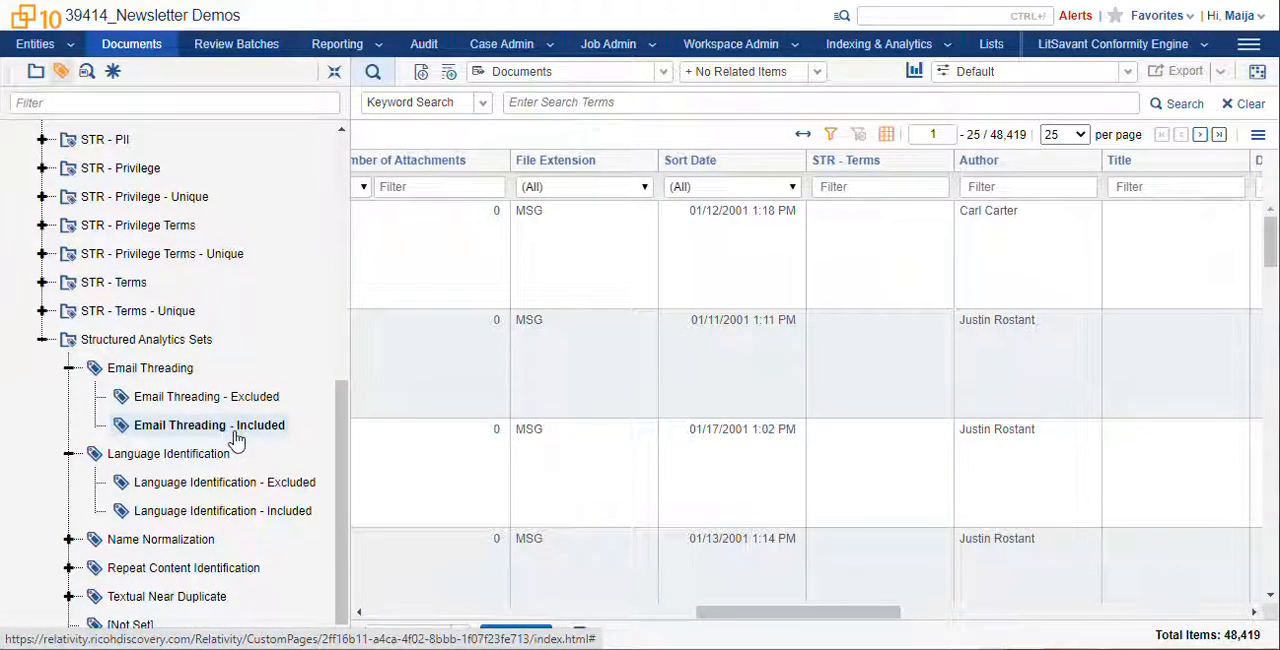
{"action": "left_click", "coordinate": [211, 396]}
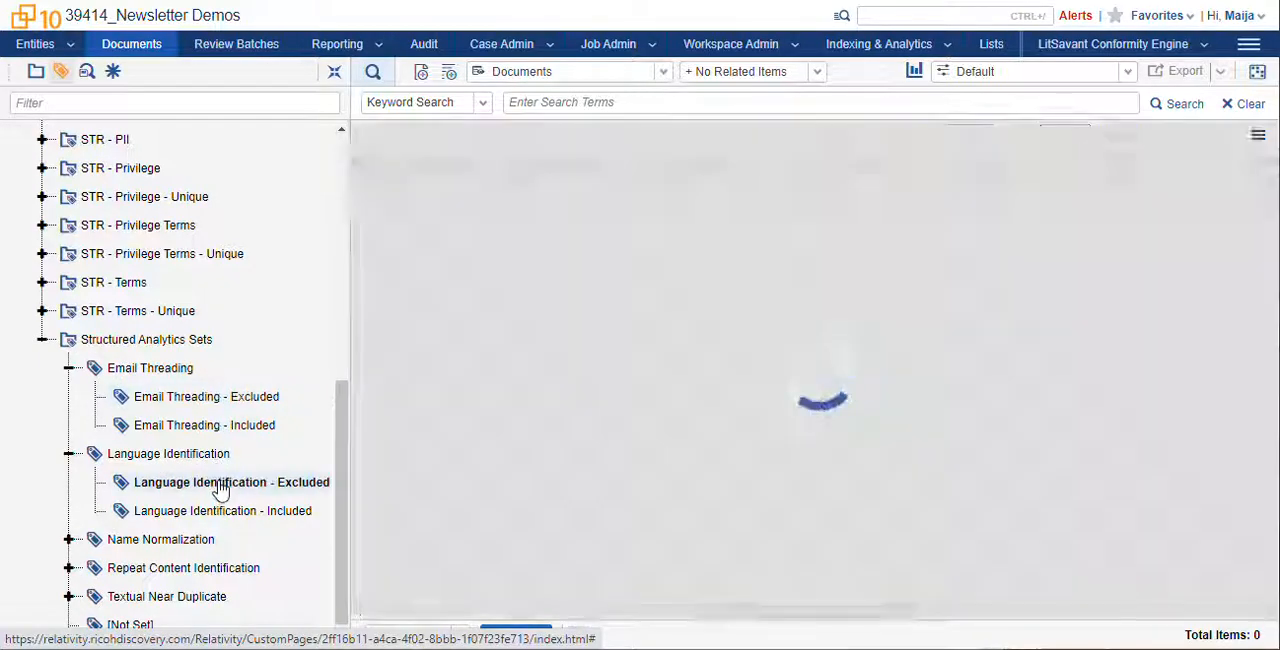
{"action": "left_click", "coordinate": [231, 482]}
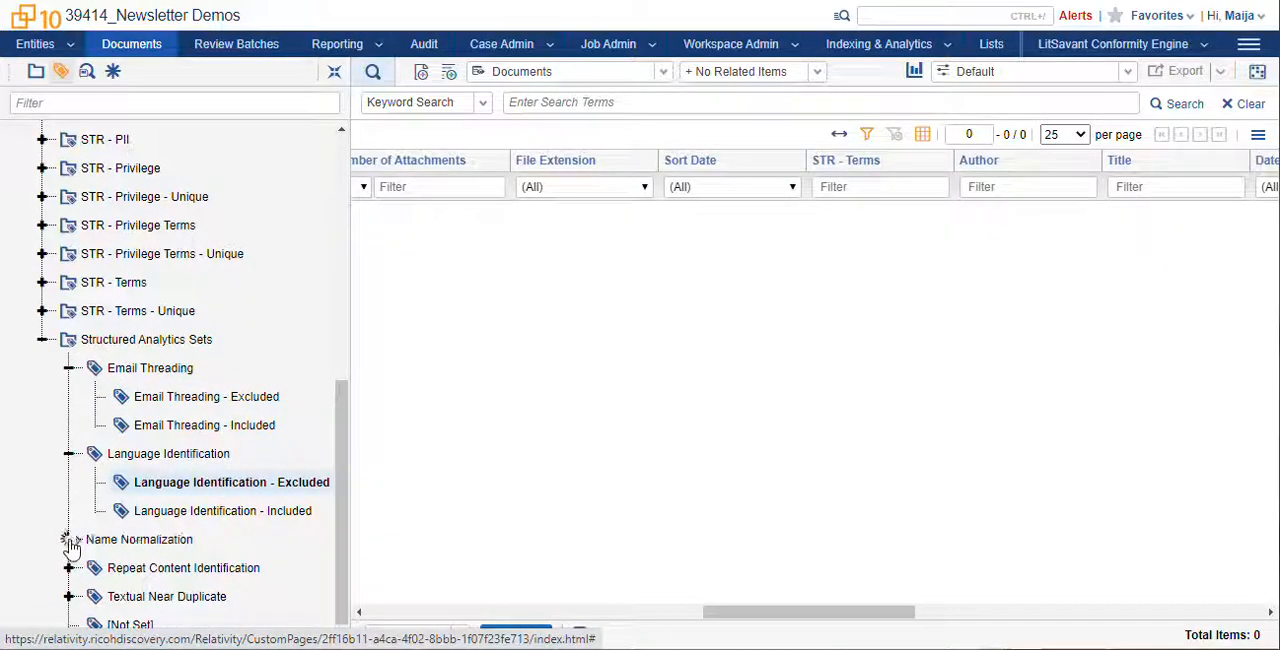
{"action": "left_click", "coordinate": [70, 539]}
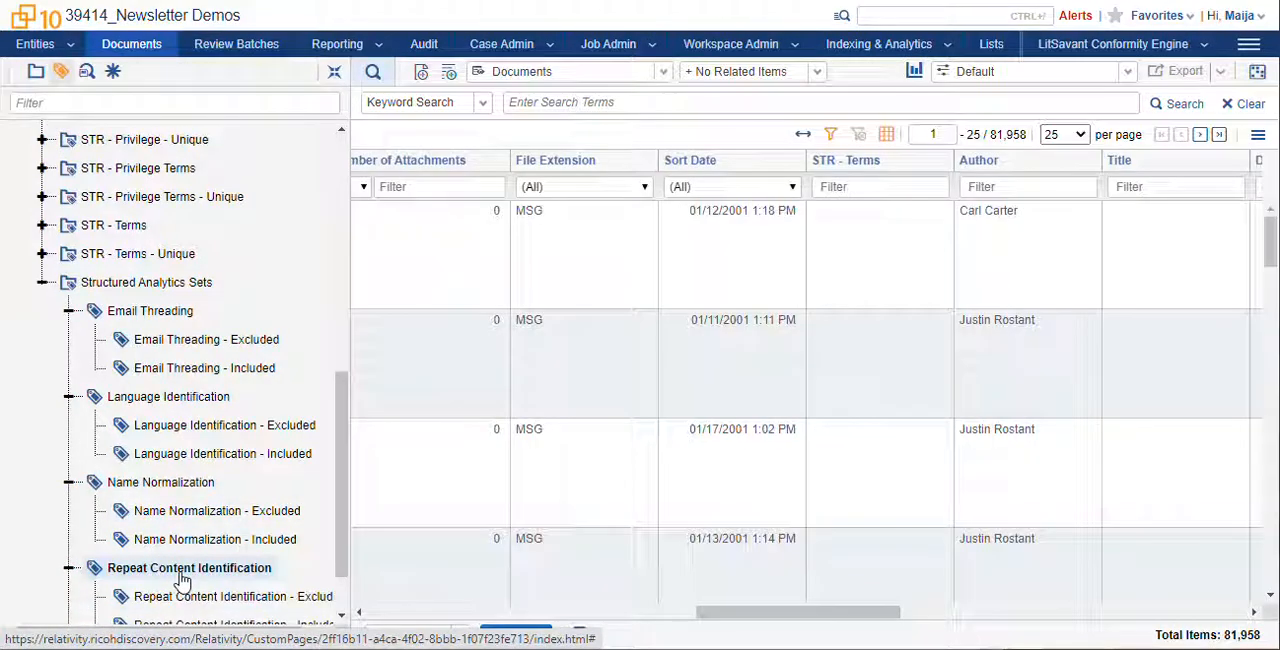
{"action": "left_click", "coordinate": [234, 596]}
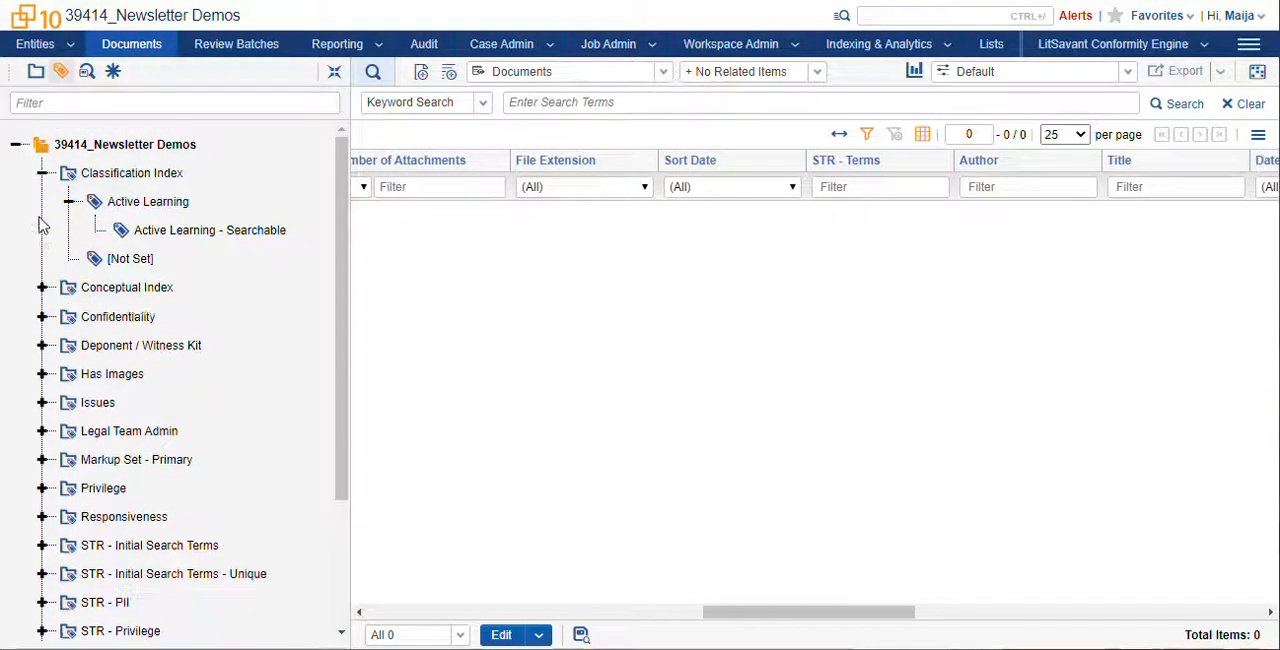
{"action": "left_click", "coordinate": [43, 258]}
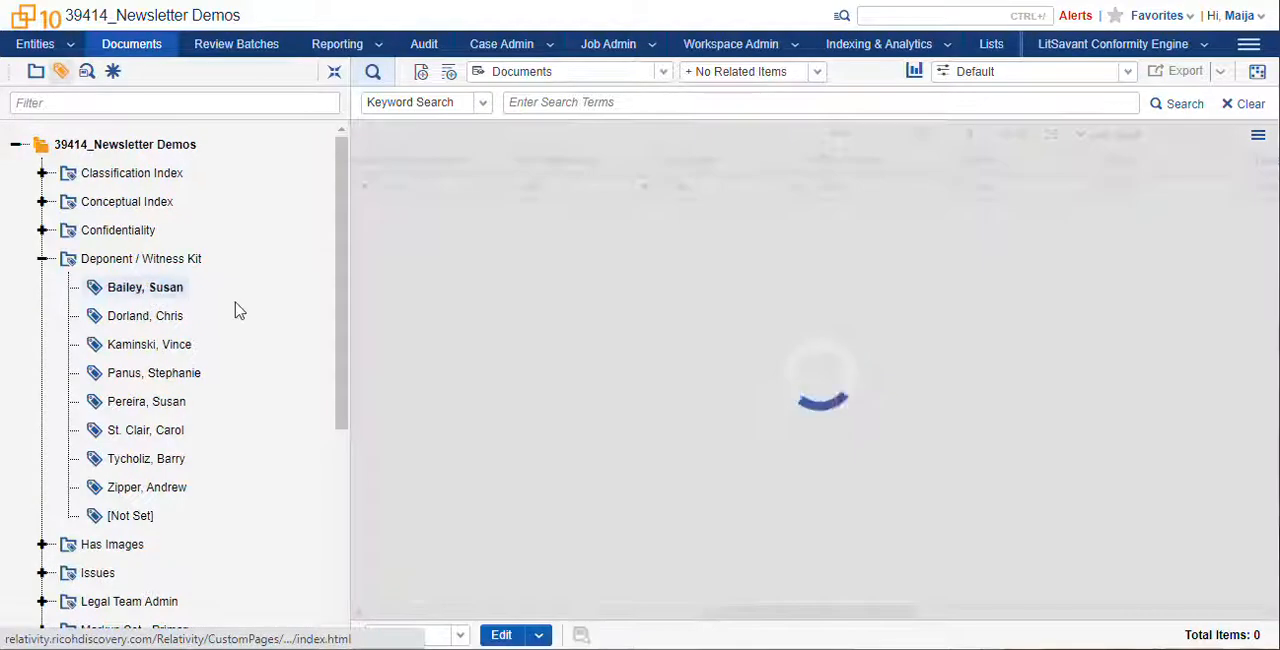
{"action": "left_click", "coordinate": [145, 287]}
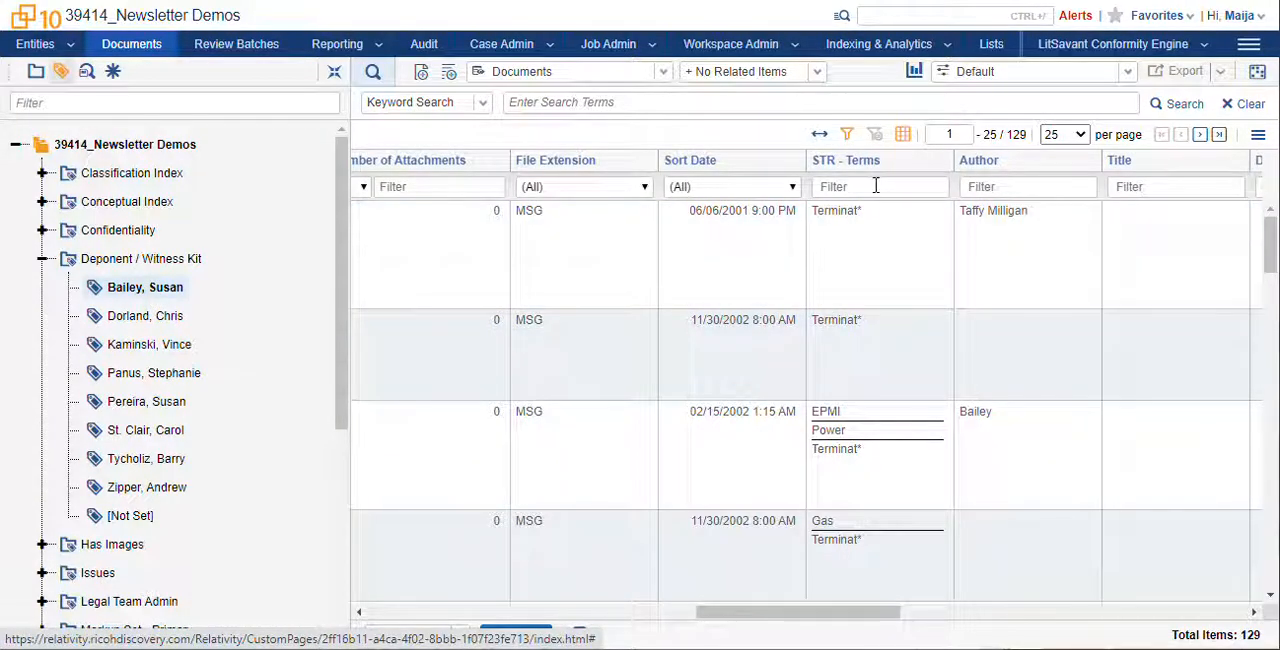
{"action": "left_click", "coordinate": [879, 186]}
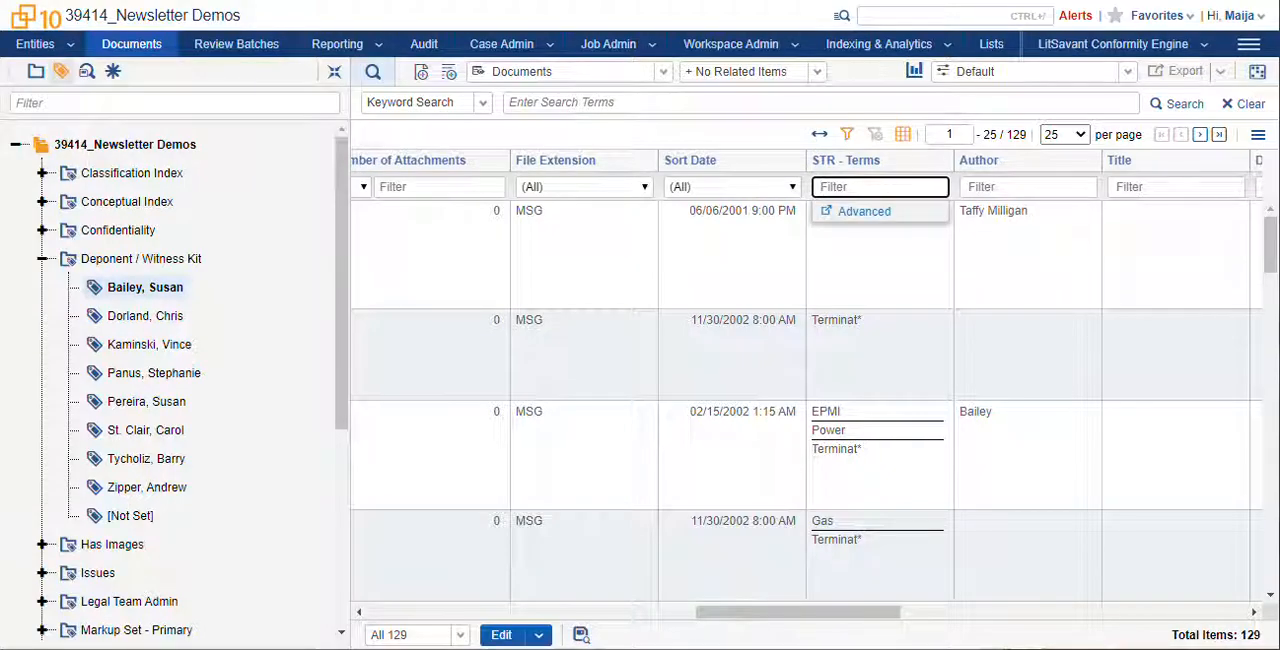
{"action": "type", "text": "epmi"}
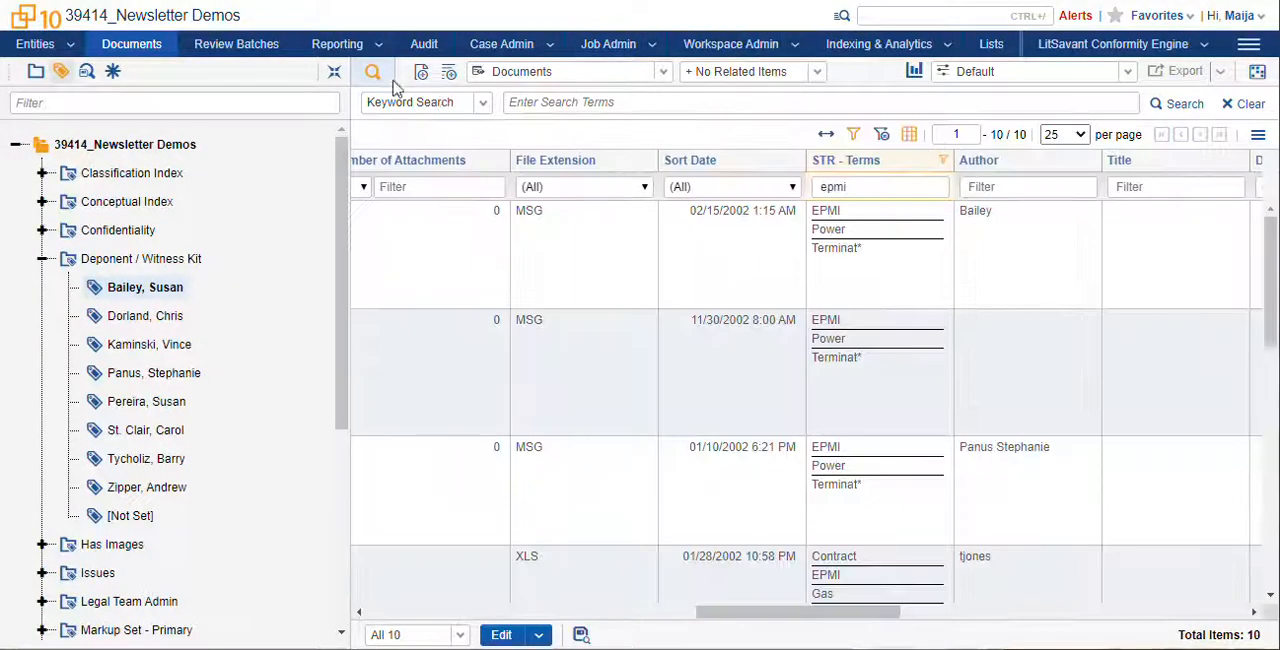
{"action": "left_click", "coordinate": [373, 71]}
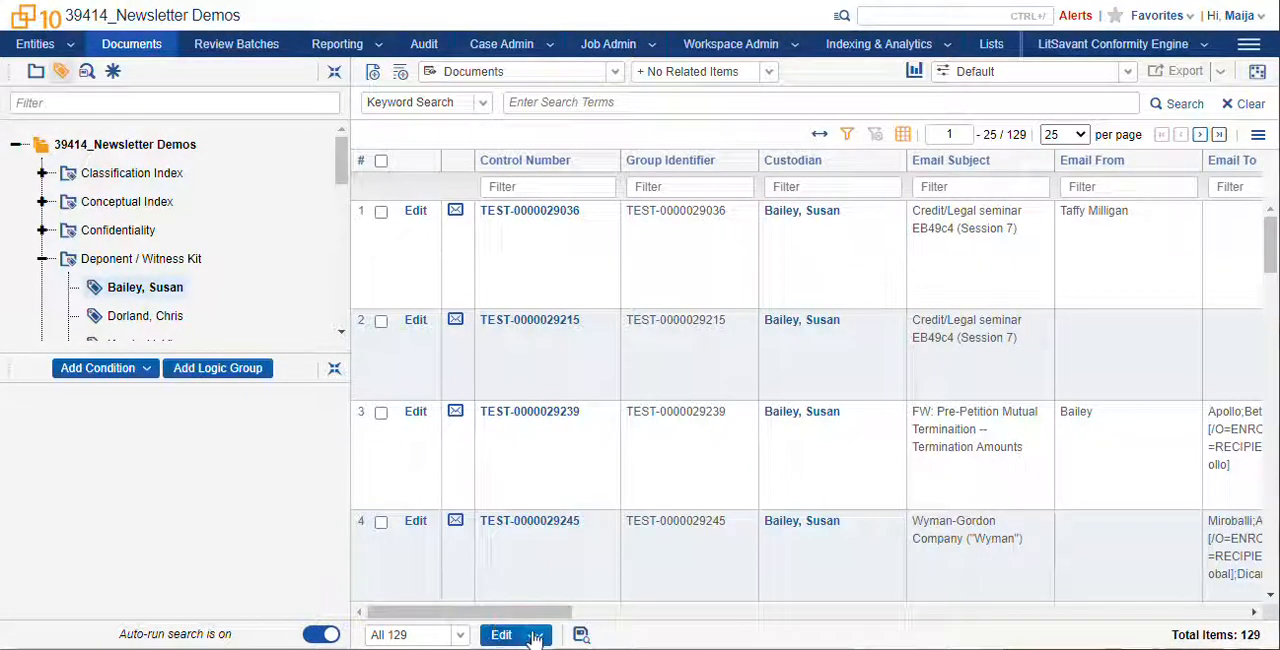
- Pick Print/Save As PDF from the bulk actions dropdown beside Edit for the 129 documents
{"action": "left_click", "coordinate": [501, 635]}
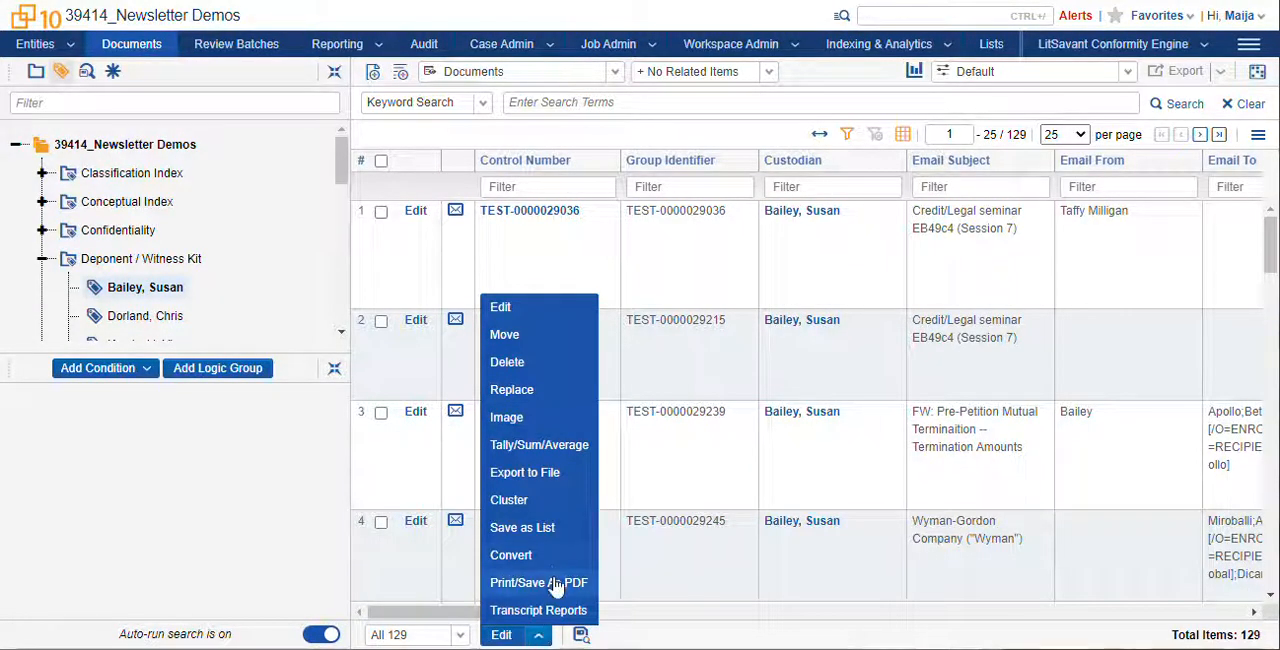
{"action": "left_click", "coordinate": [539, 582]}
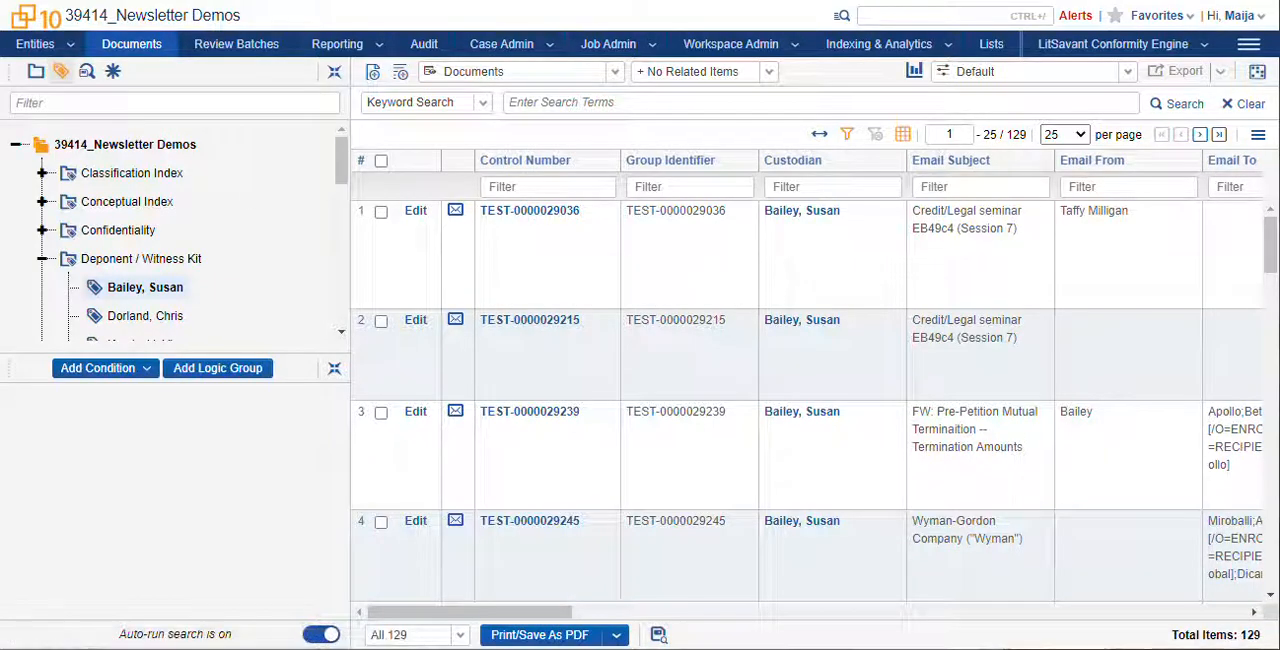
{"action": "left_click", "coordinate": [539, 635]}
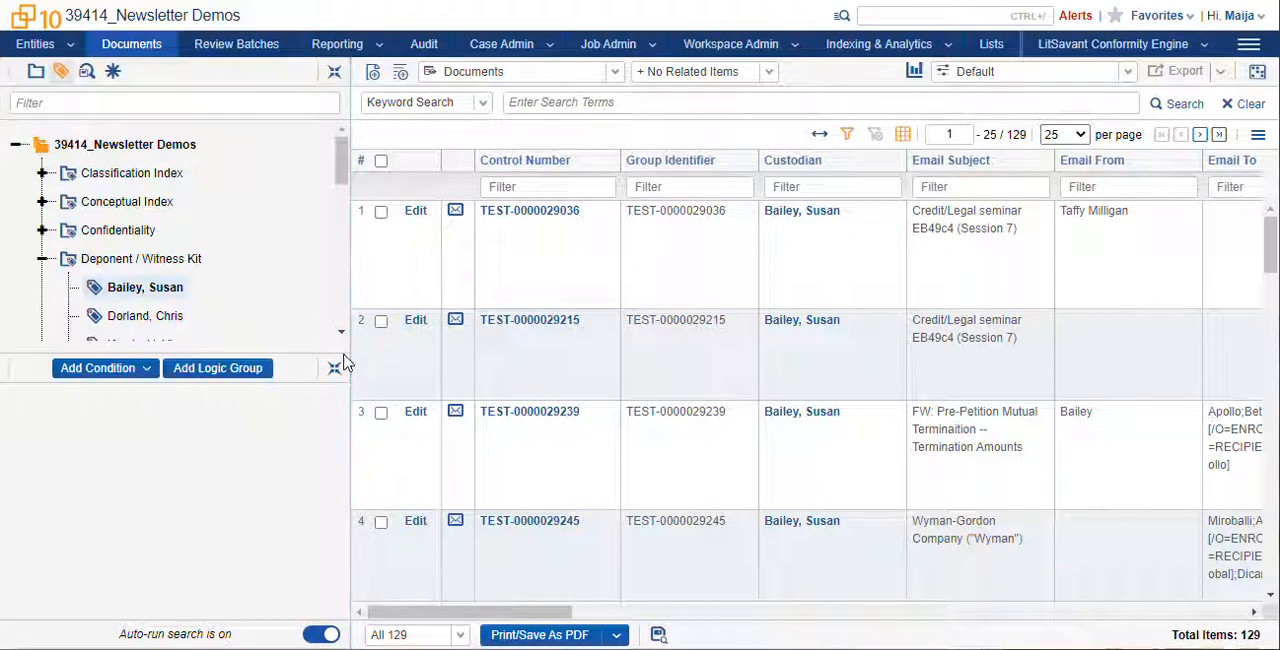
{"action": "mouse_move", "coordinate": [219, 456]}
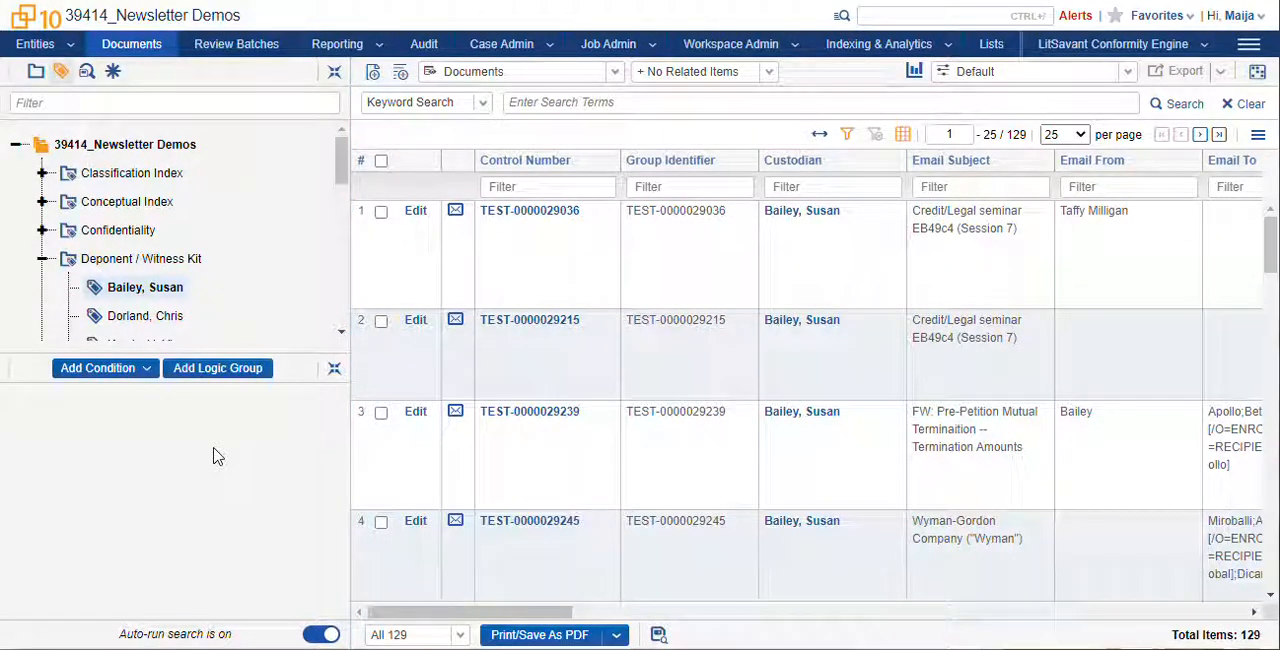